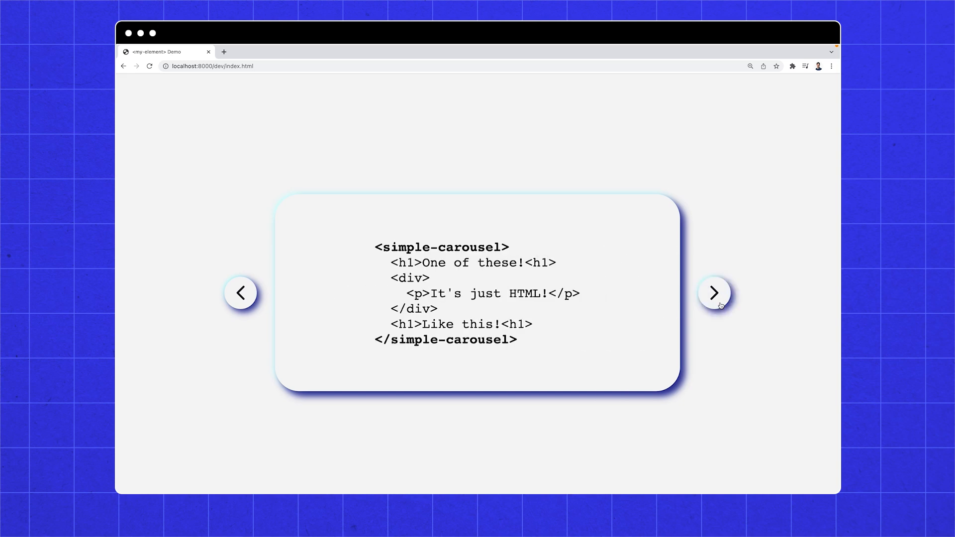
mouse_move(593, 209)
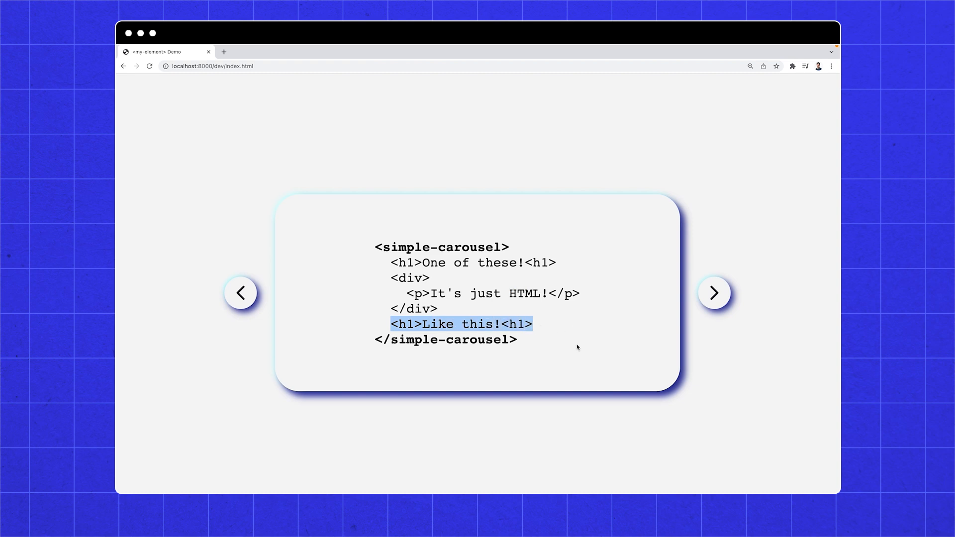
Advance the carousel through the code, Web Animations API, Lit, first-episode and pinned-comment slides.
click(716, 293)
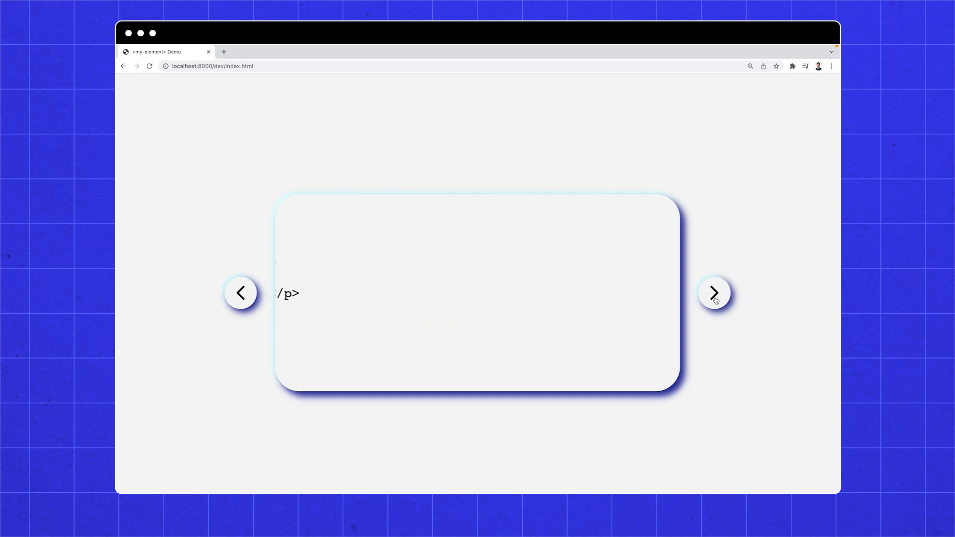
click(716, 294)
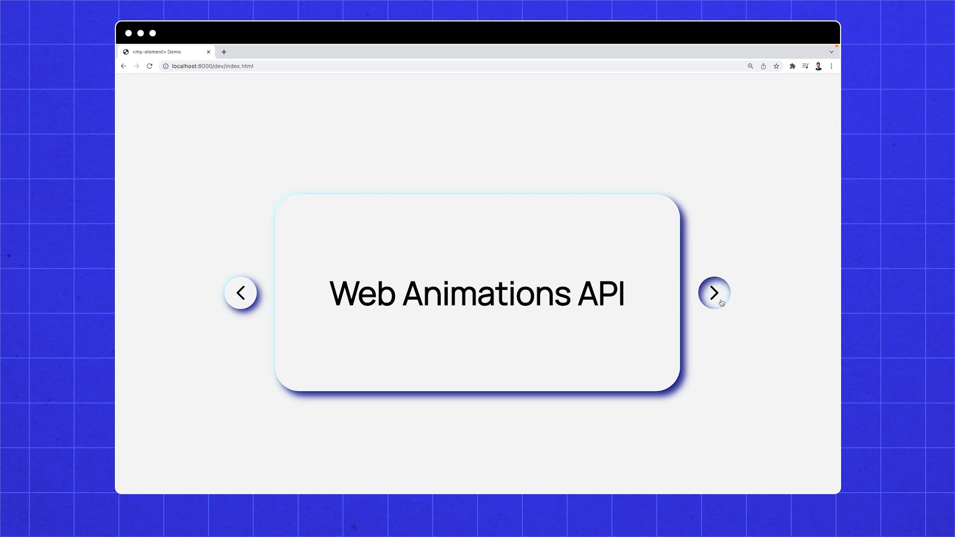
click(717, 293)
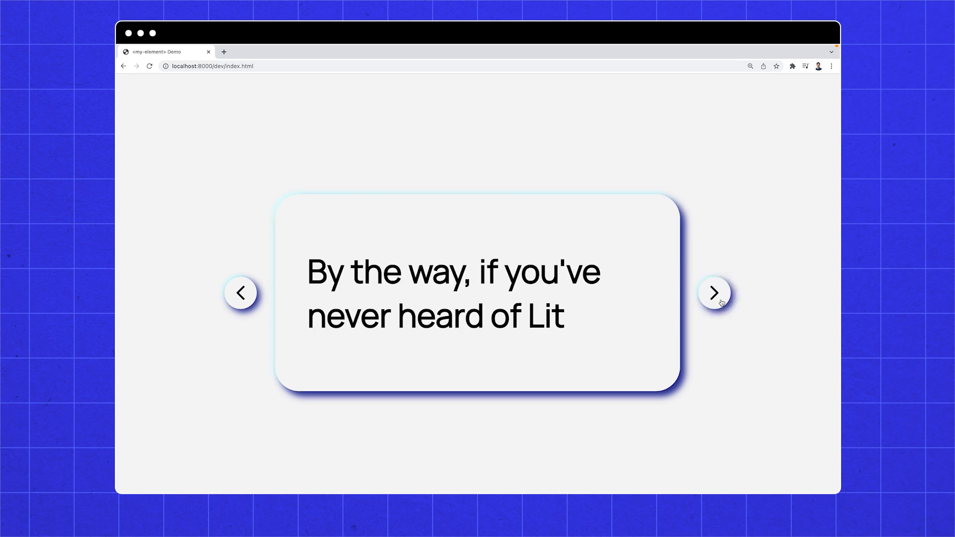
click(717, 291)
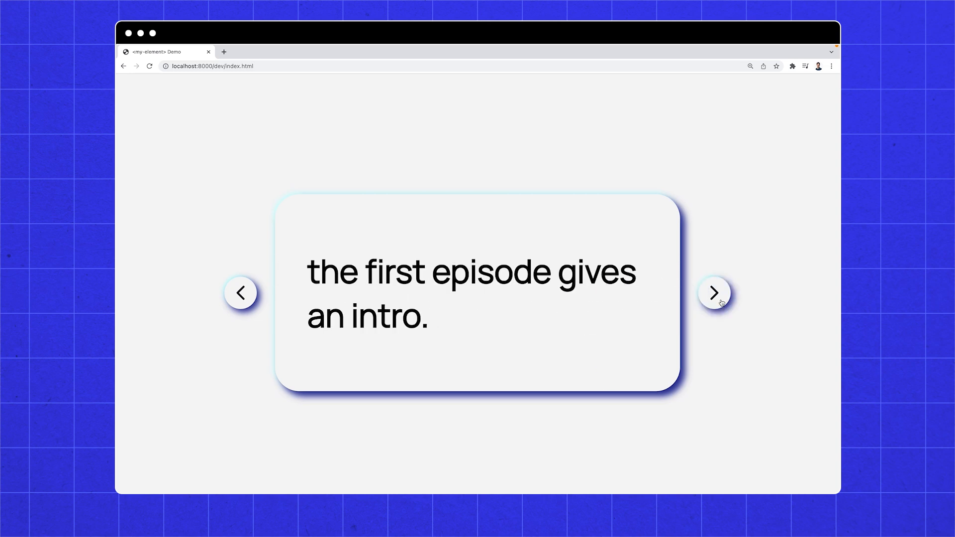
click(716, 292)
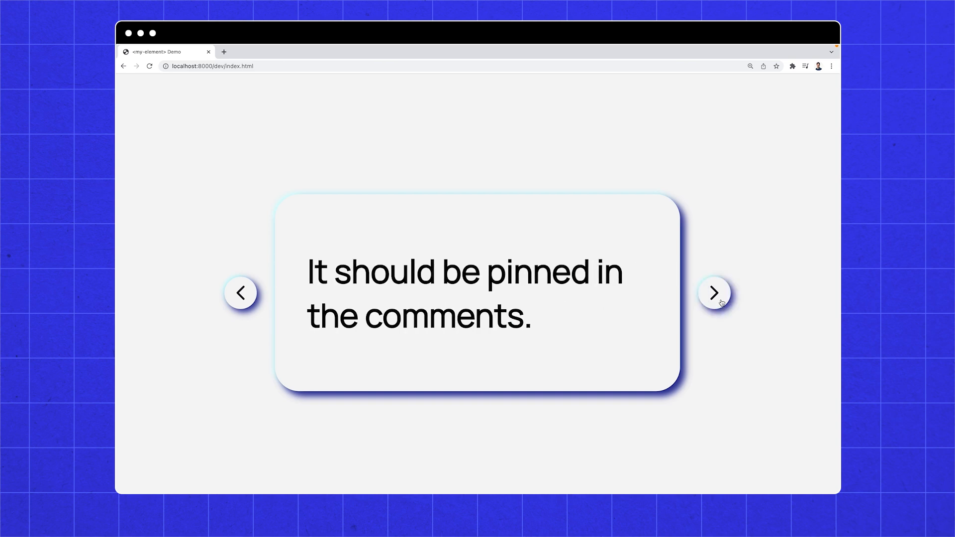
click(718, 292)
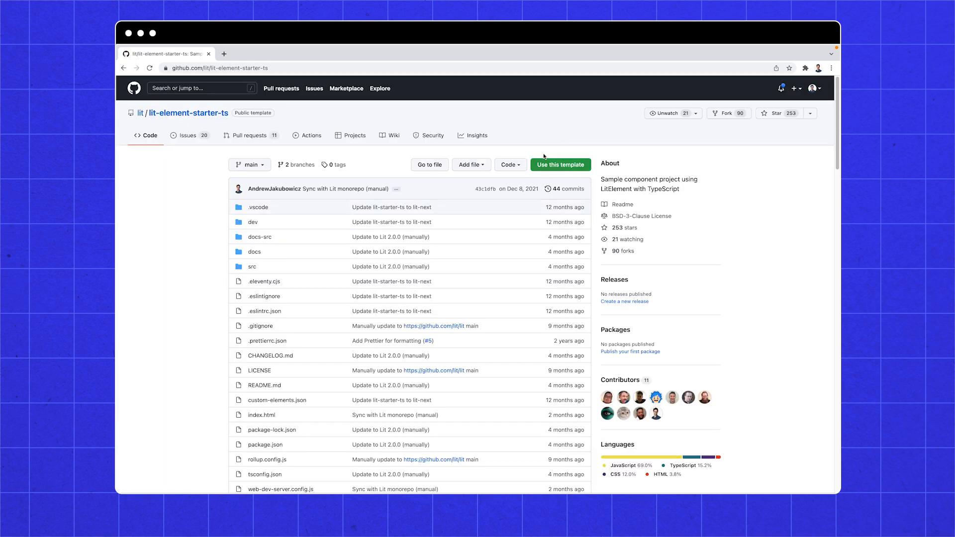
Start a repository from the template and name it simple-carousel.
click(561, 164)
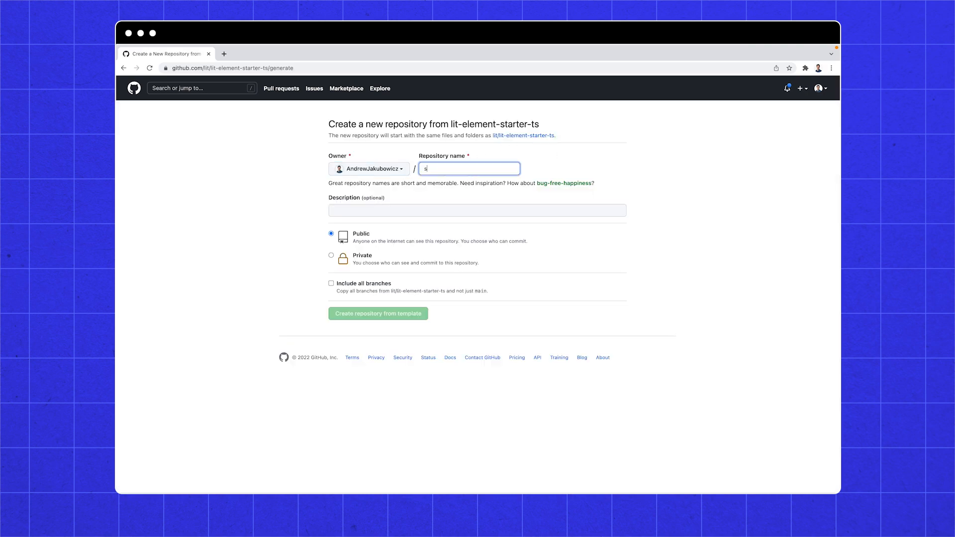
text(simple-carousel)
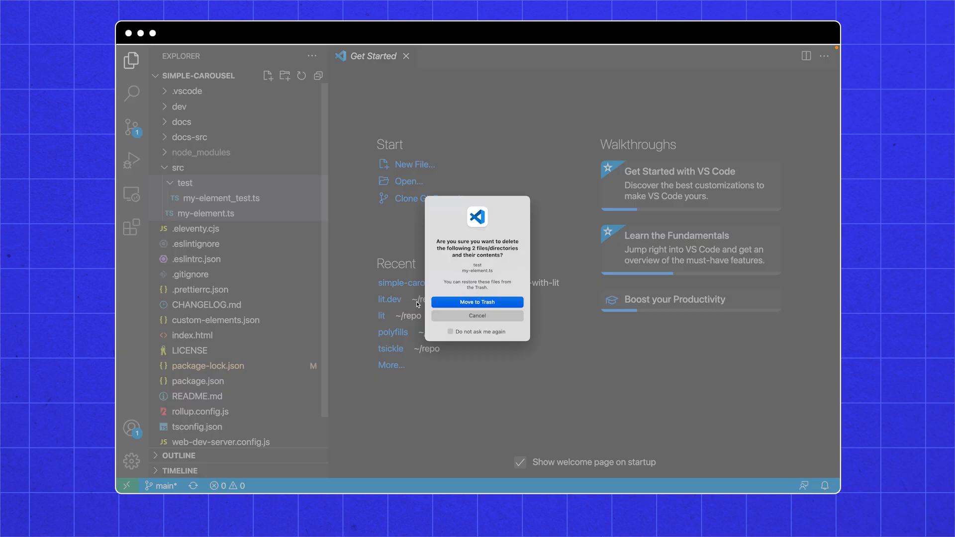
Delete src/test and my-element.ts and add a new file under src.
click(478, 303)
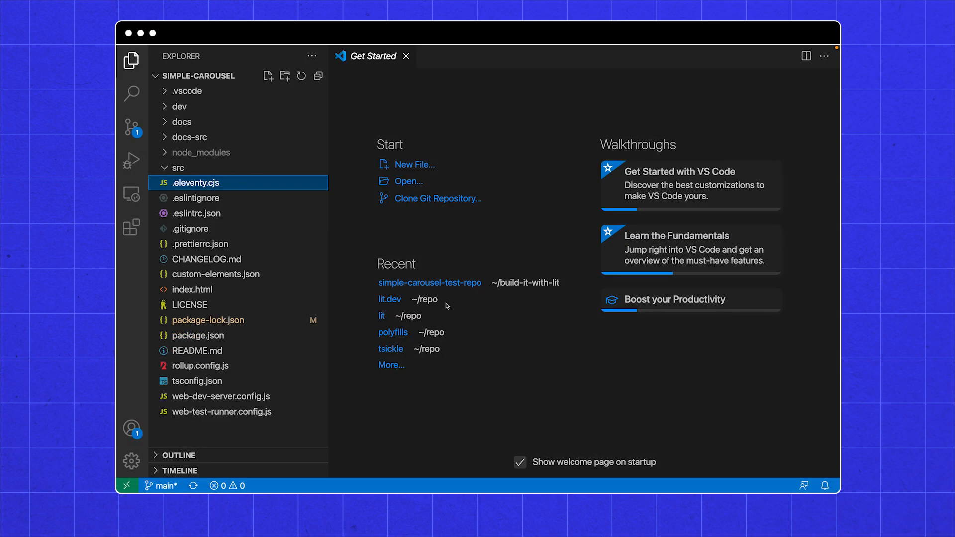
right_click(177, 167)
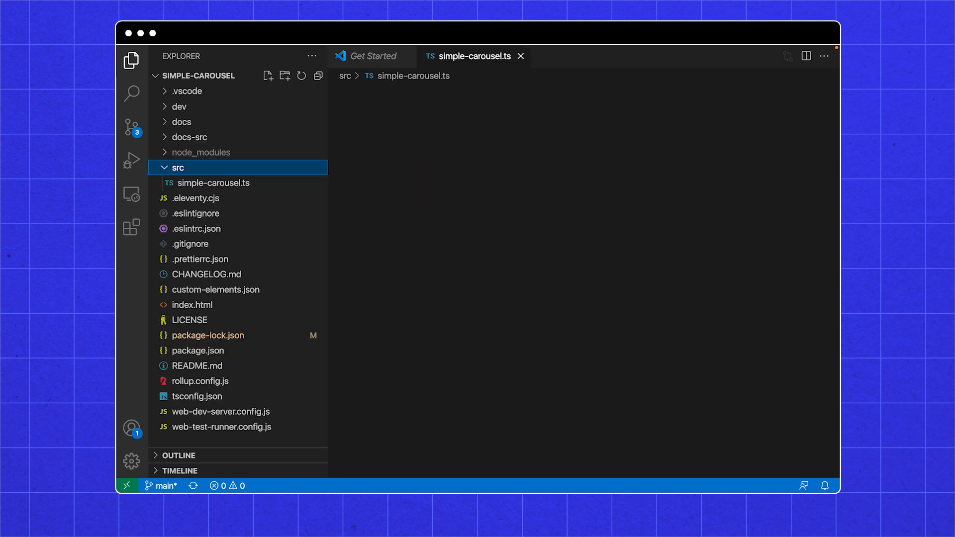
text(import { LitElement, html } from "lit";)
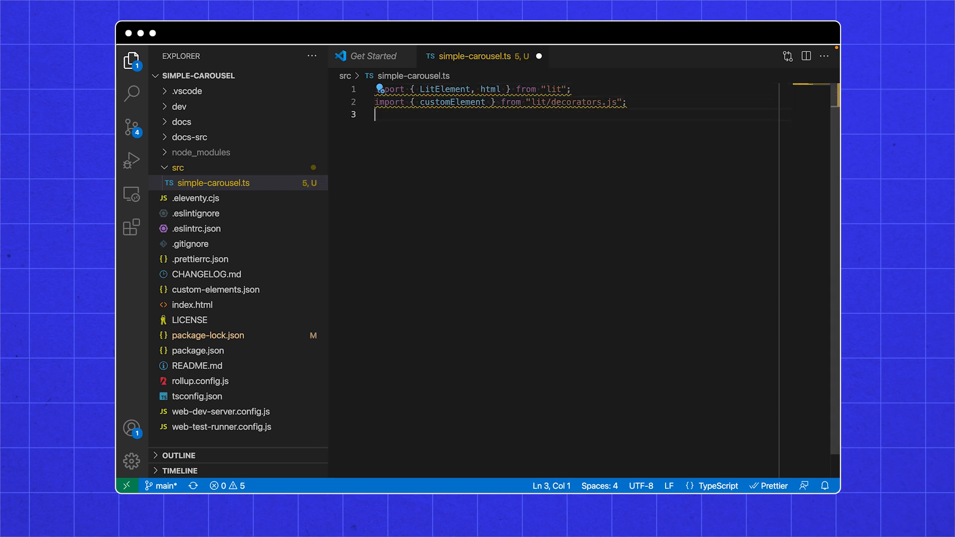
key(Enter)
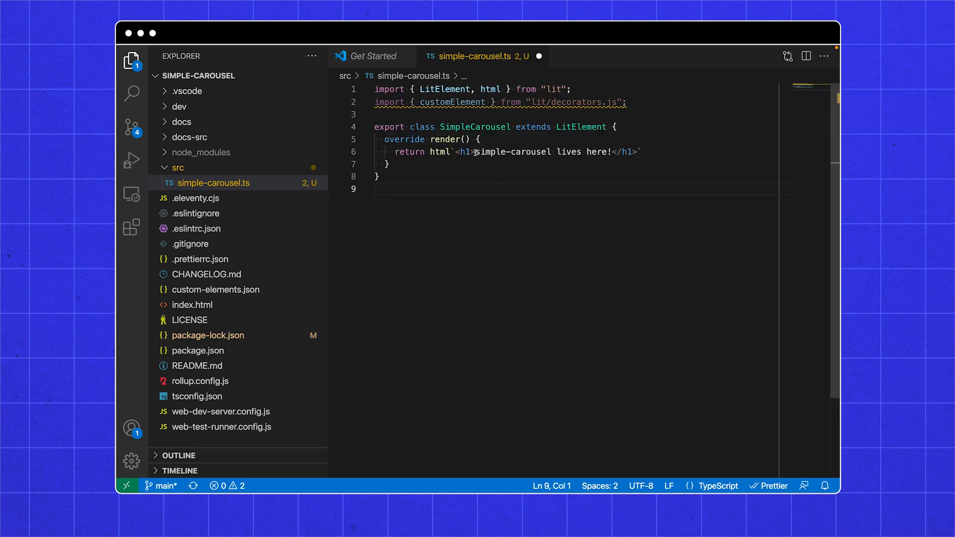
text(@customElement('simple-carousel'))
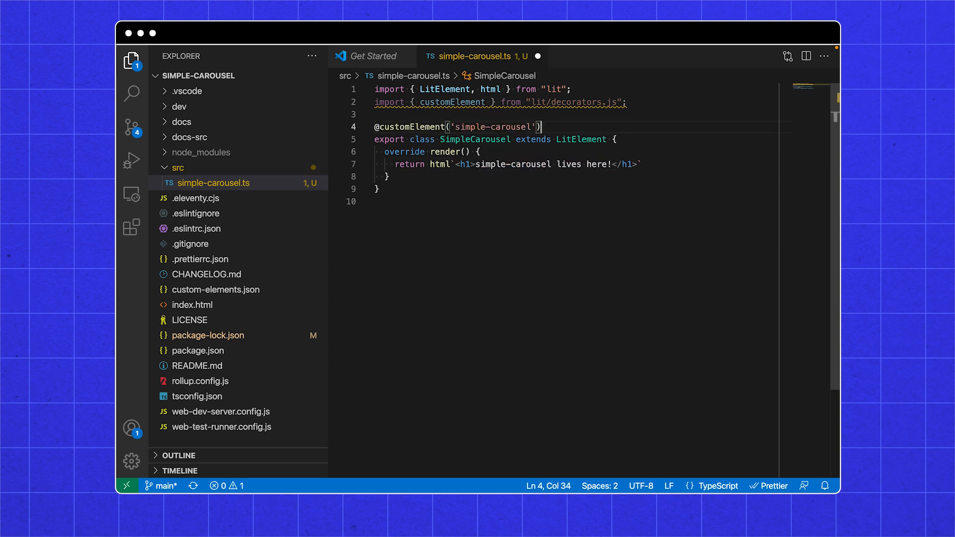
double_click(494, 127)
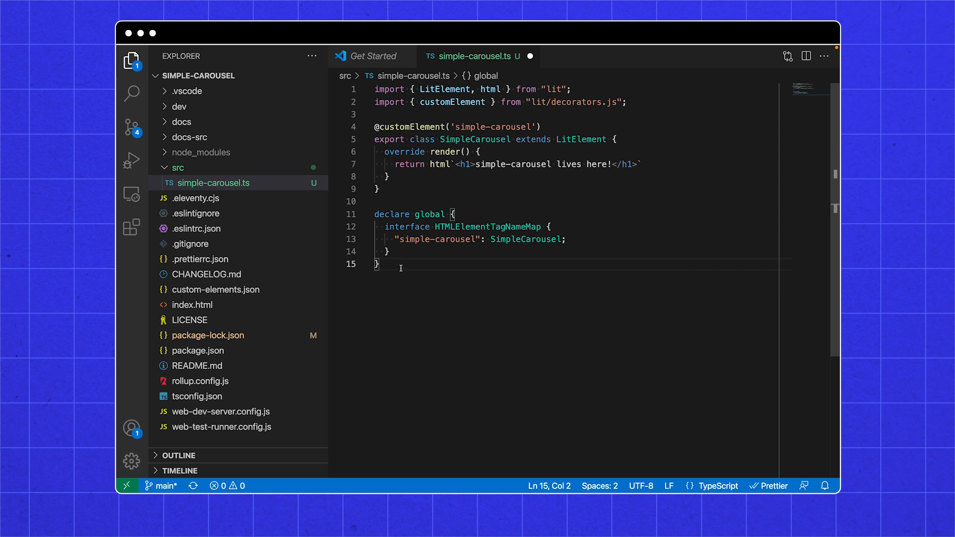
Try document.createElement('simple-carousel') for tag-name typing, then show dev/index.html.
text(document.)
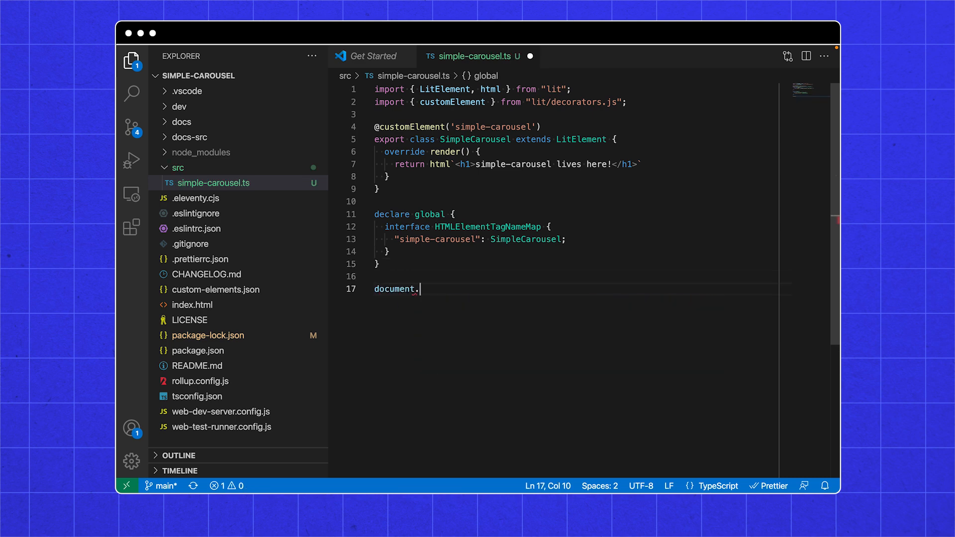
text(createElement)
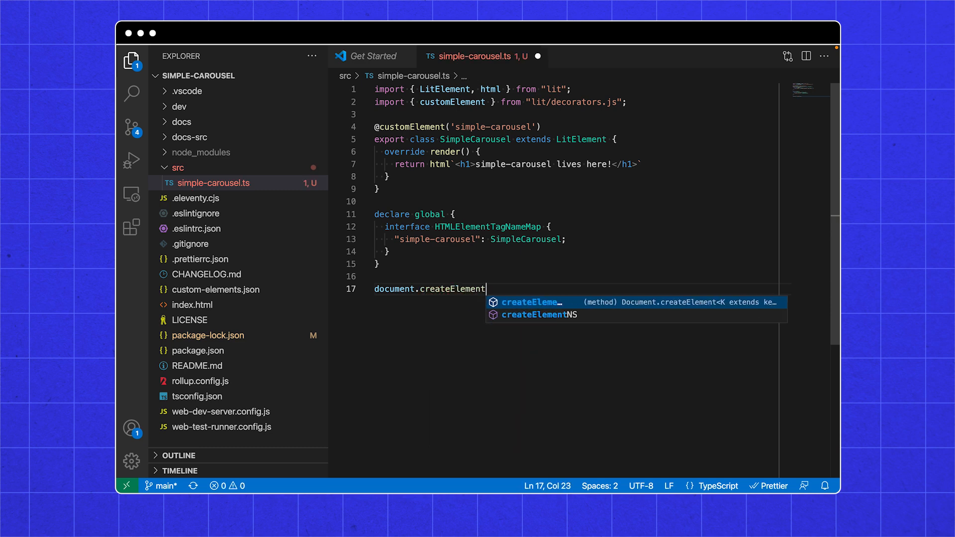
text(('simple-ca)
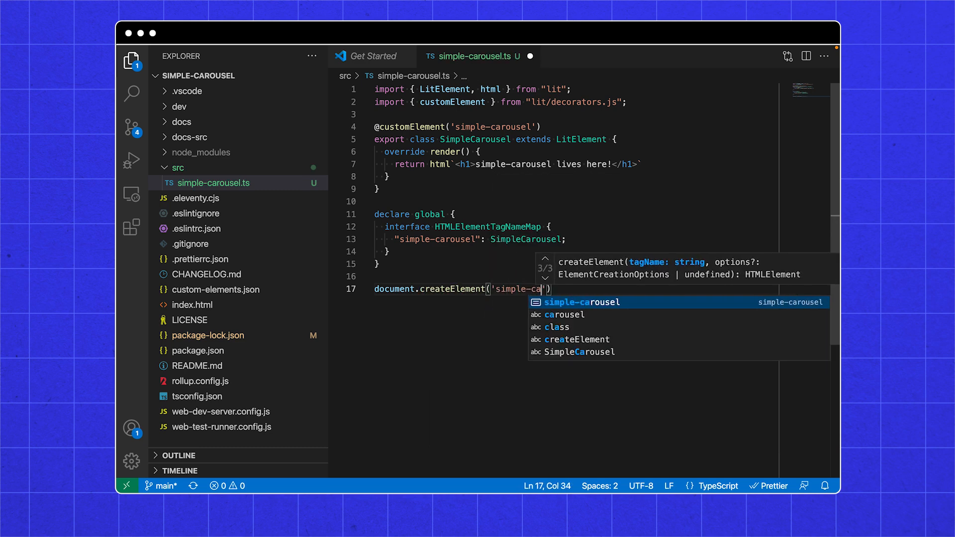
key(Tab)
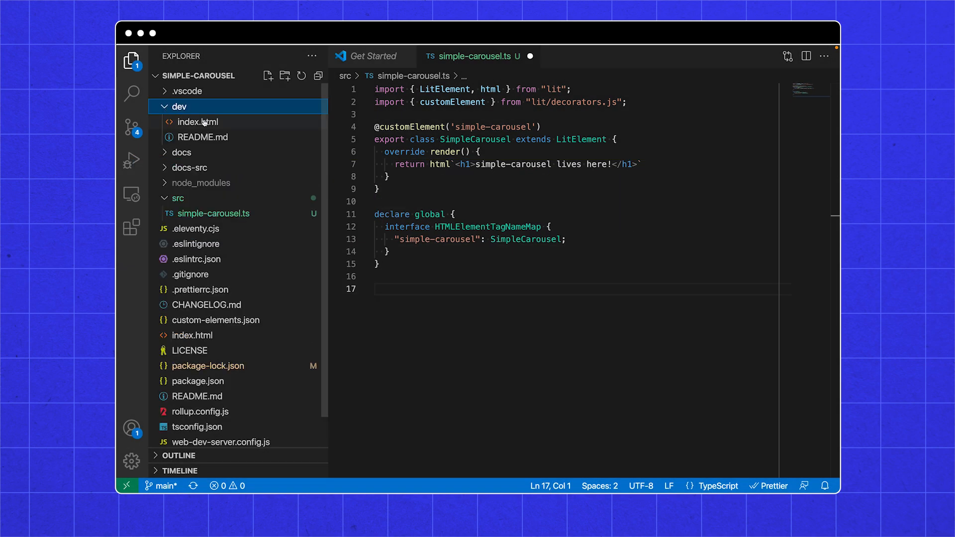
click(198, 121)
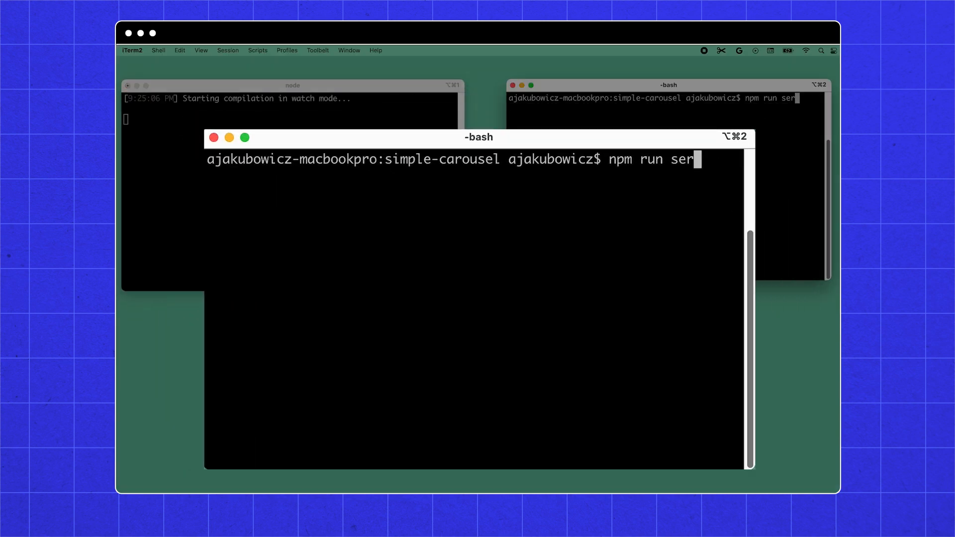
Run npm run serve in the second terminal to start the dev server.
key(Enter)
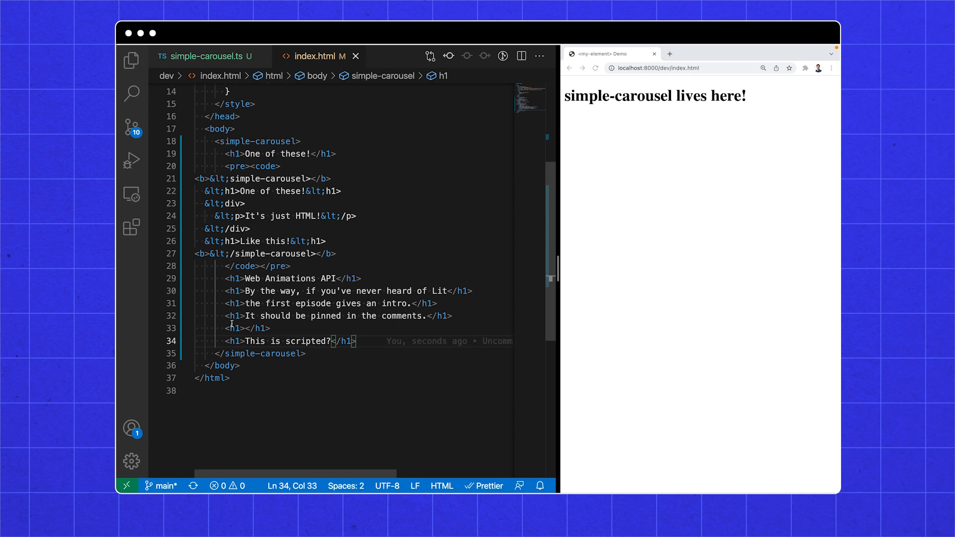
mouse_move(534, 126)
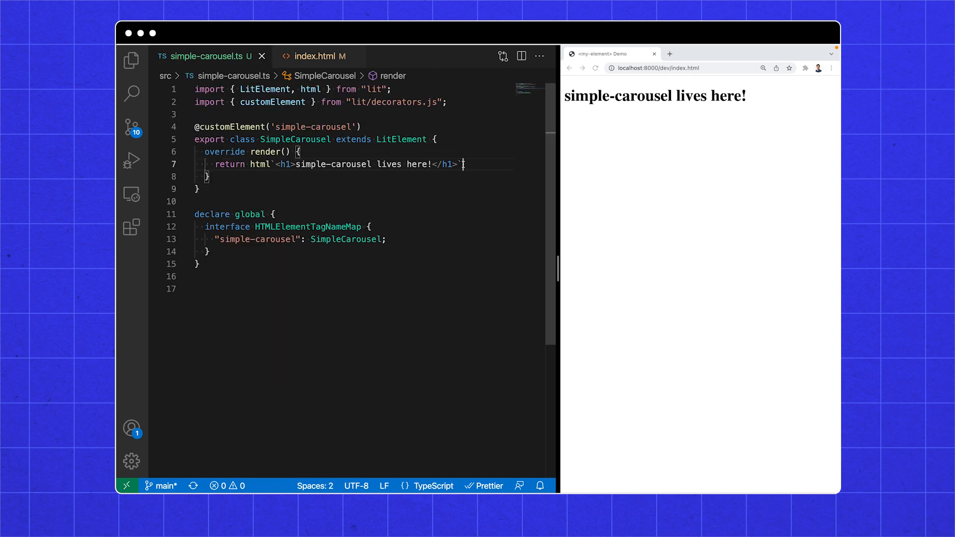
Make render return html`<slot></slot>` so slotted slides appear.
text(<slot></slot>`;)
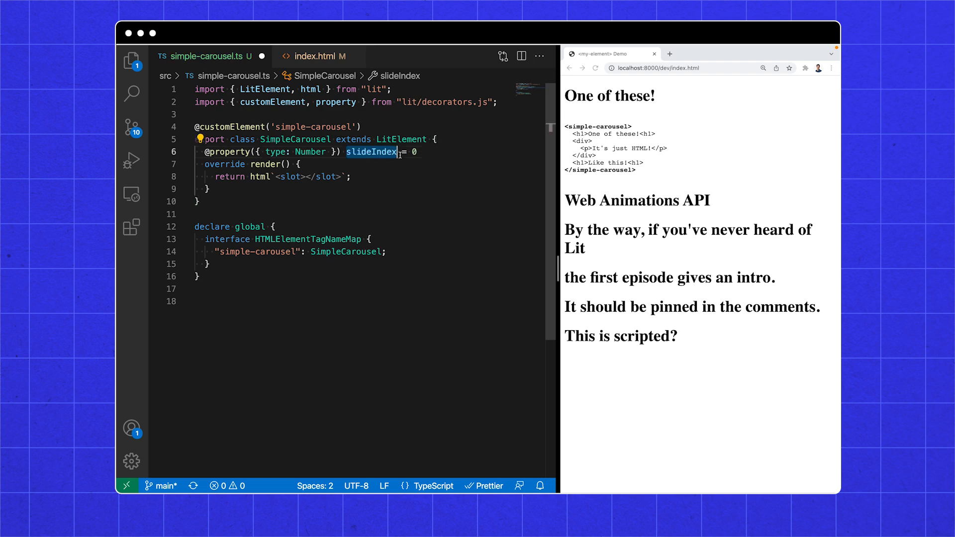
mouse_move(460, 124)
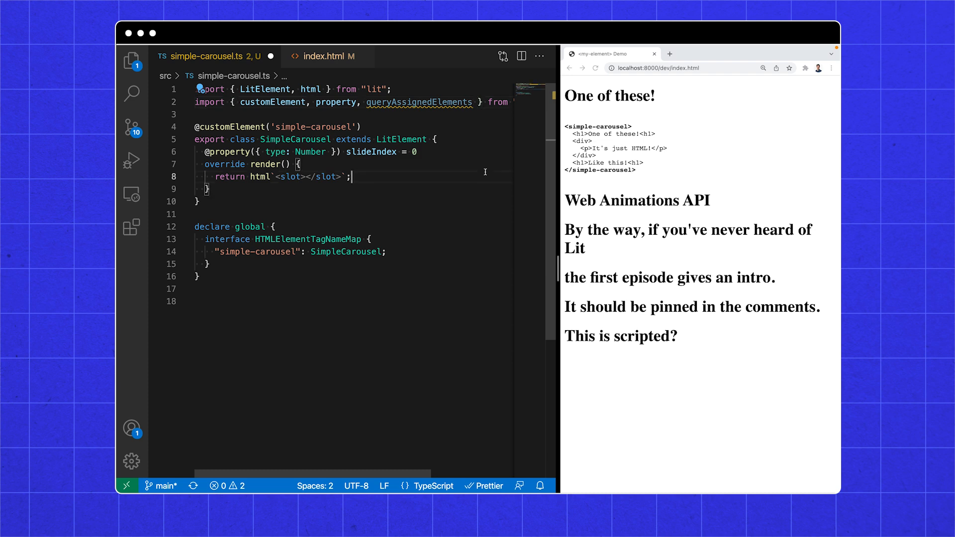
text(@queryAssignedElements())
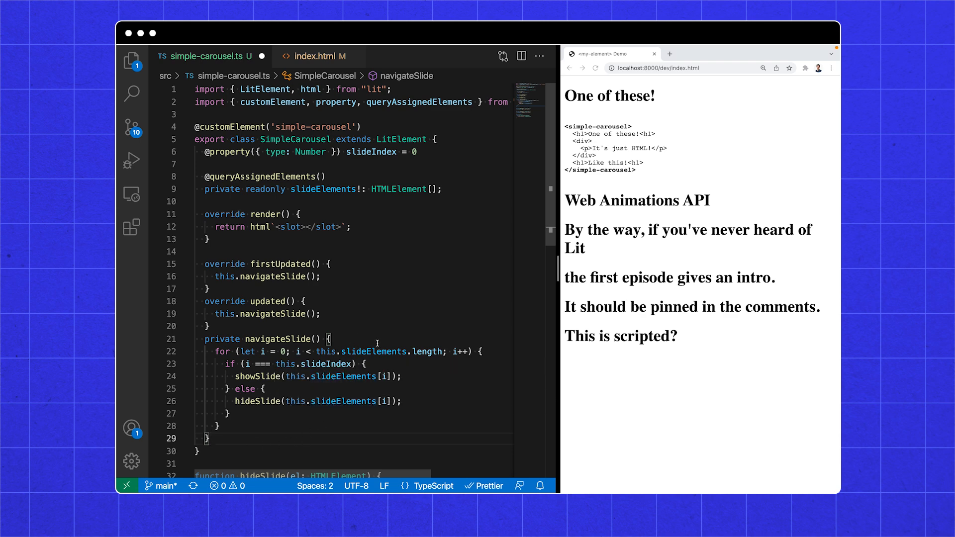
double_click(255, 401)
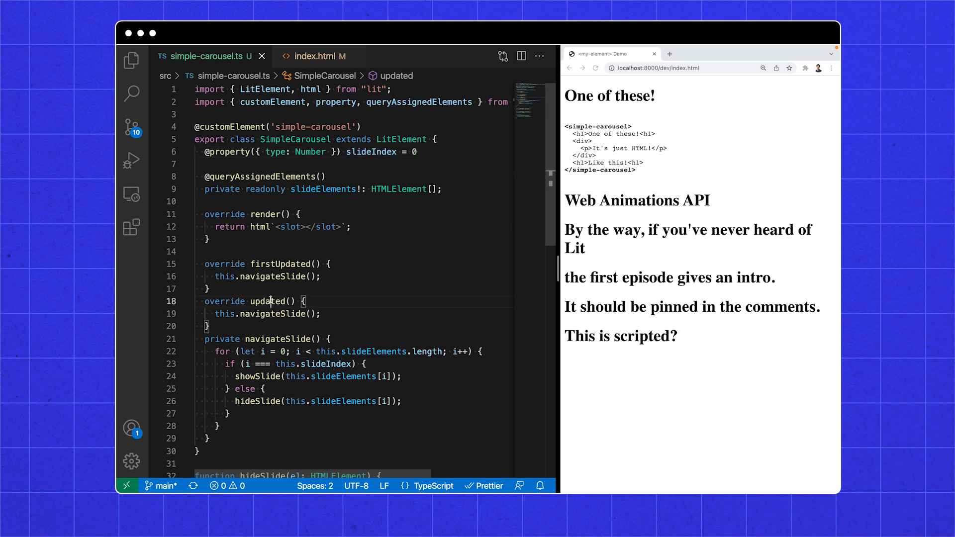
double_click(268, 301)
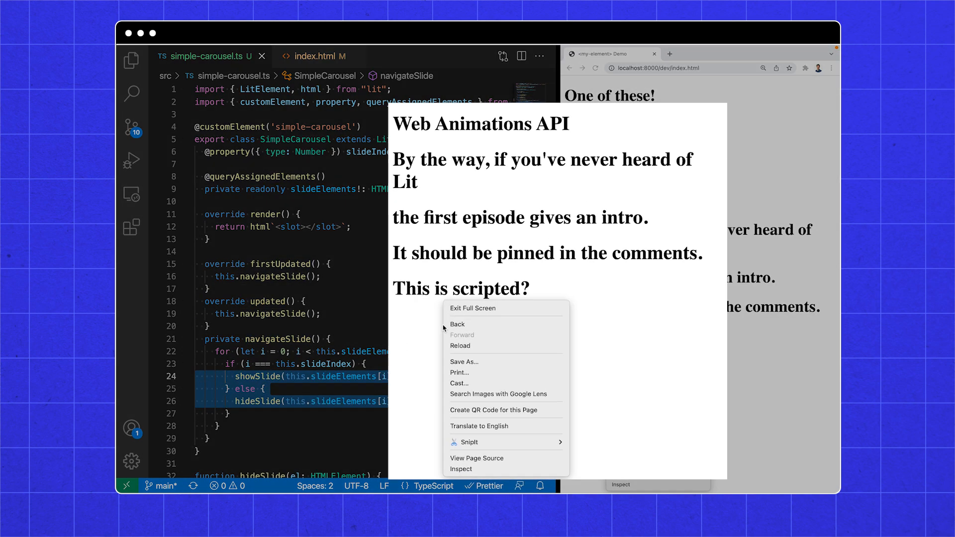
click(460, 470)
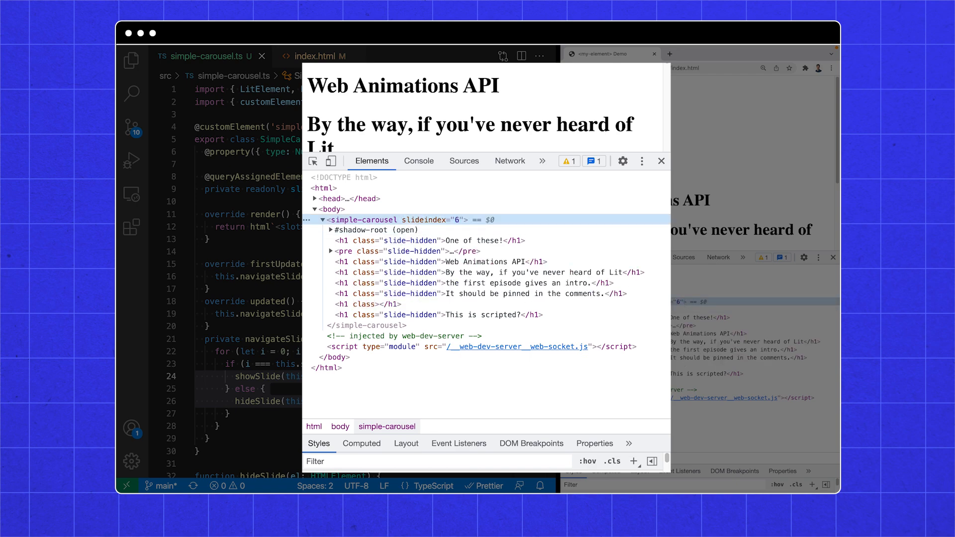
click(661, 161)
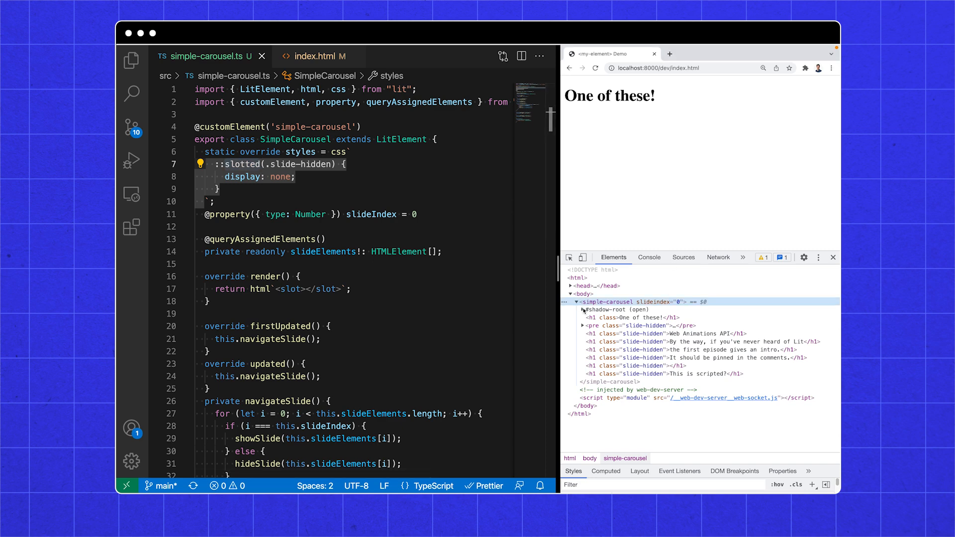
Expand the carousel's shadow root and slot in DevTools to see the assigned slides.
click(576, 309)
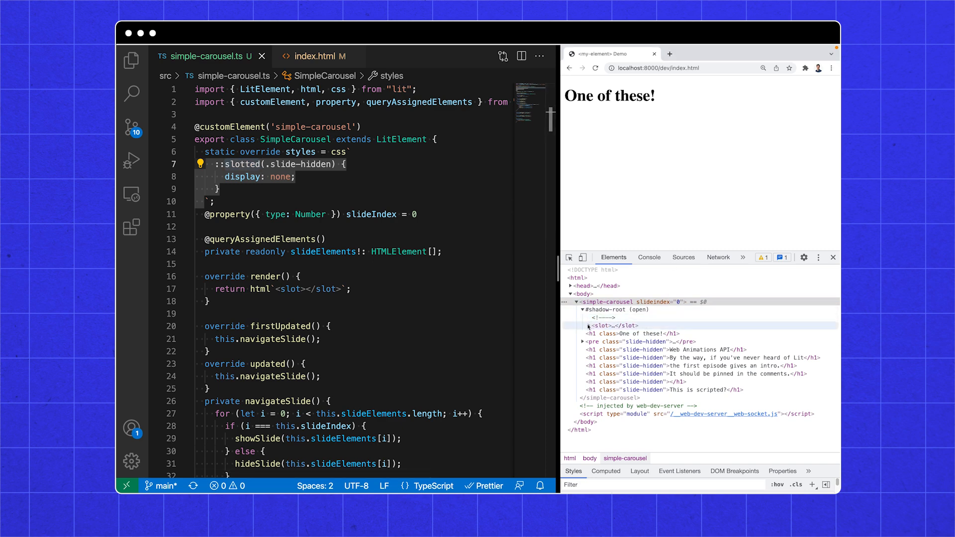
click(582, 326)
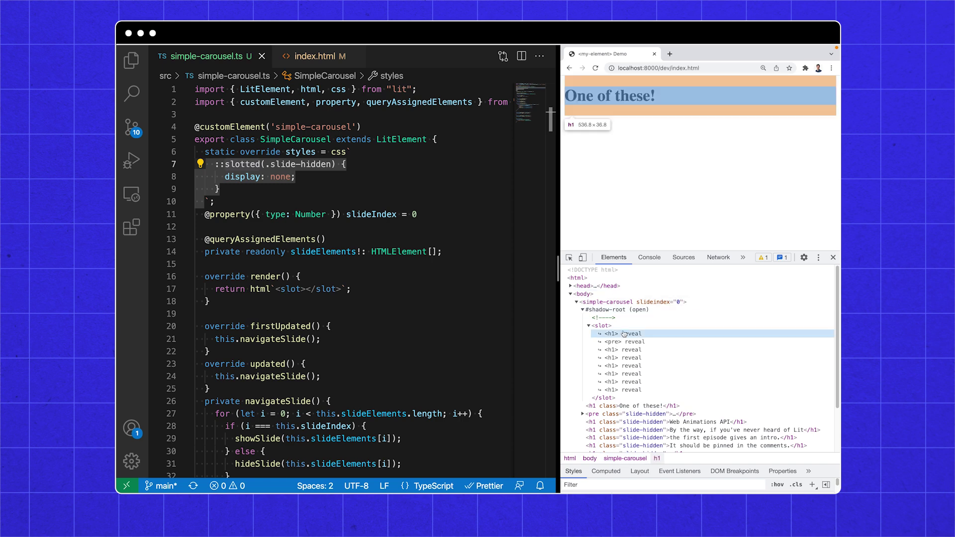
click(612, 342)
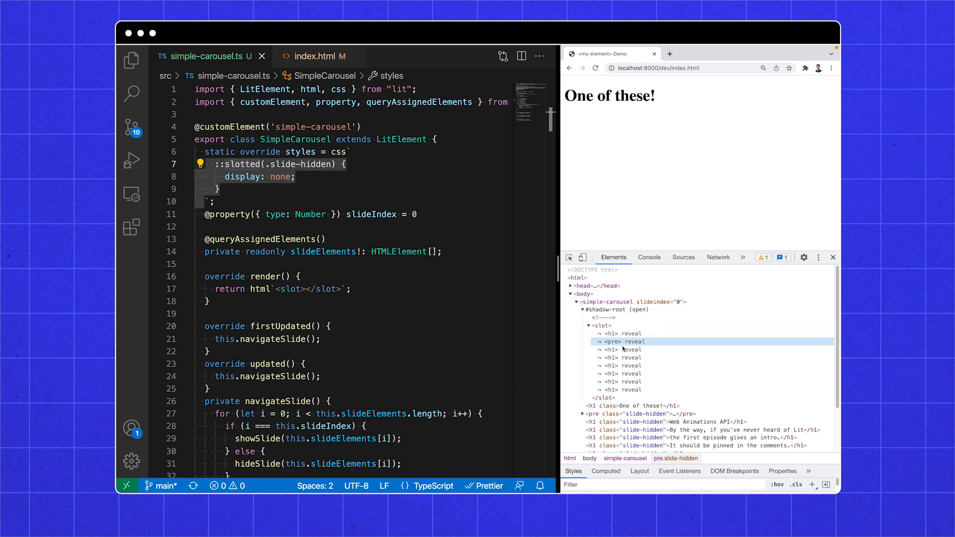
mouse_move(597, 357)
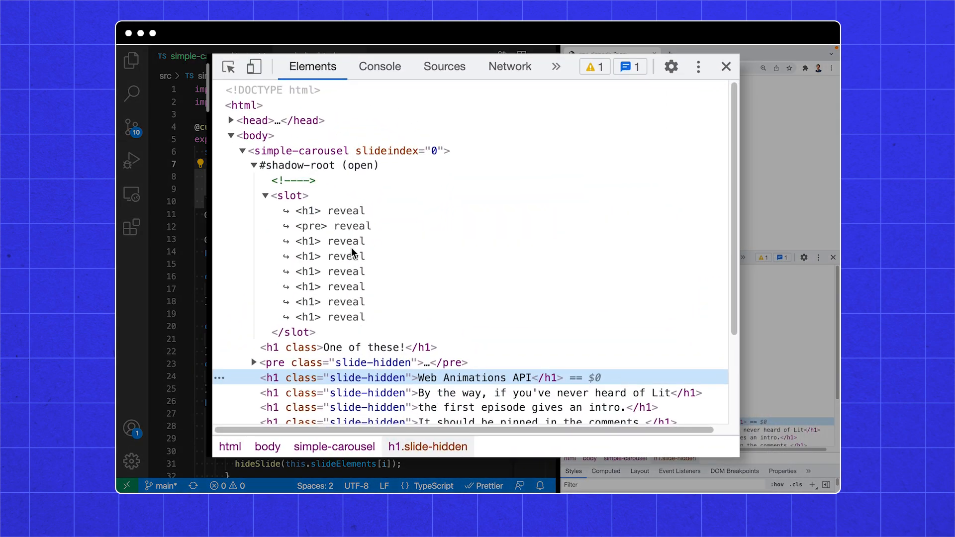
mouse_move(355, 256)
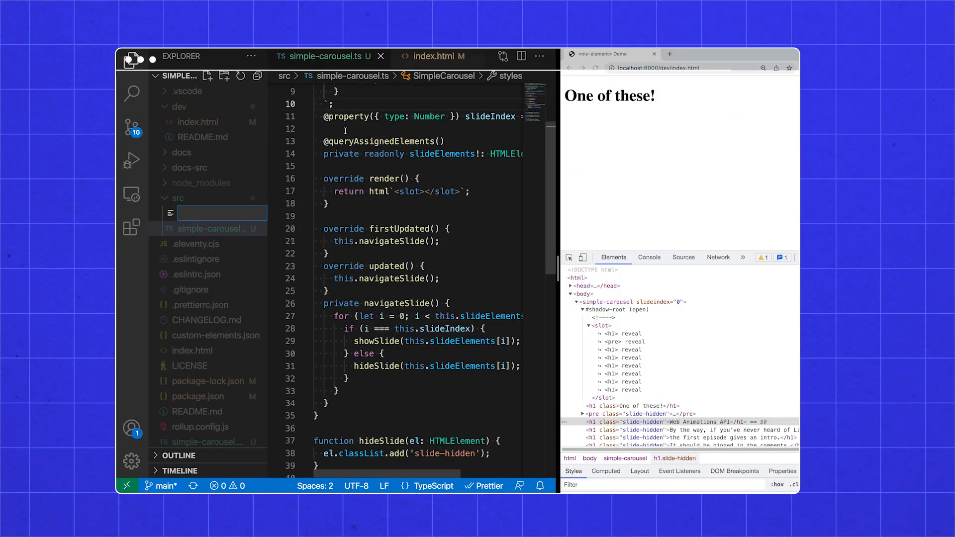
text(slide-button.t)
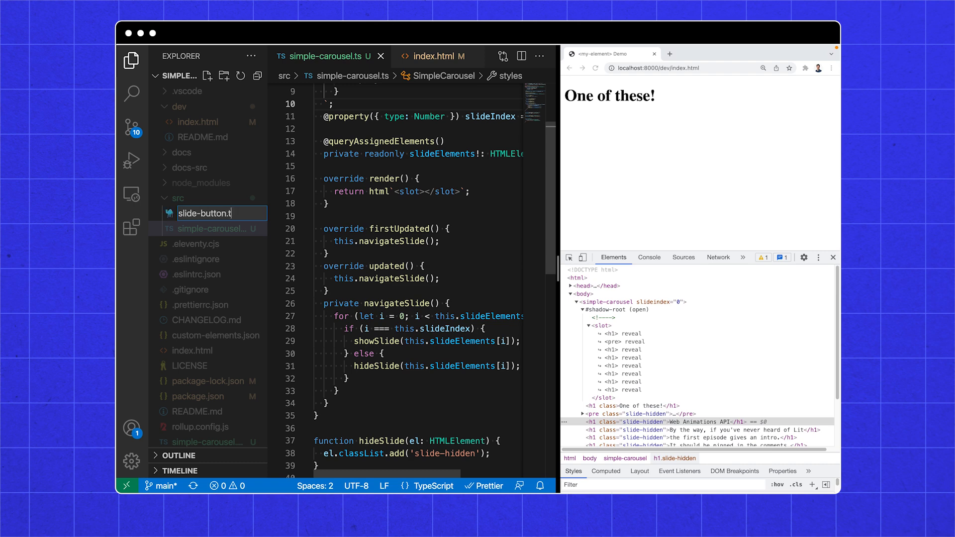
key(Enter)
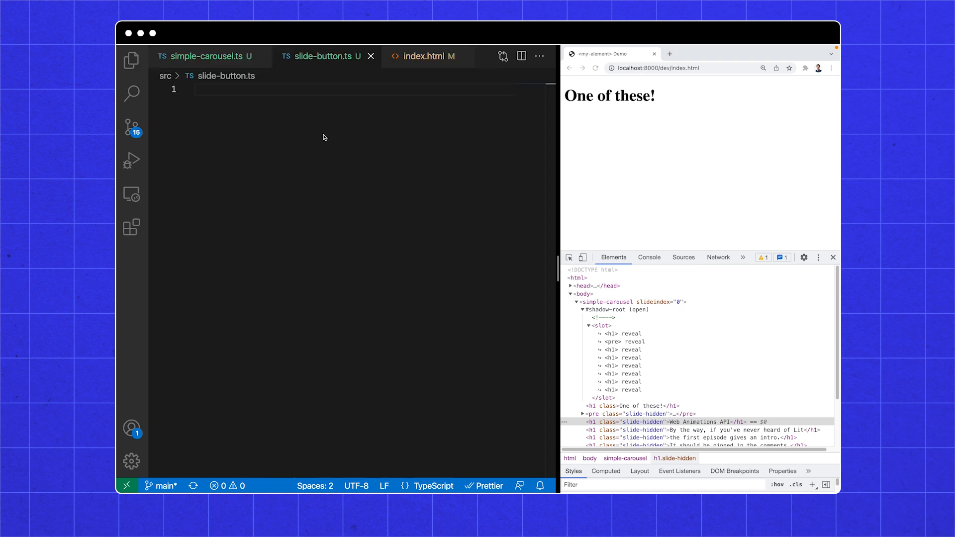
text(import { LitElement, html, css } from "lit";)
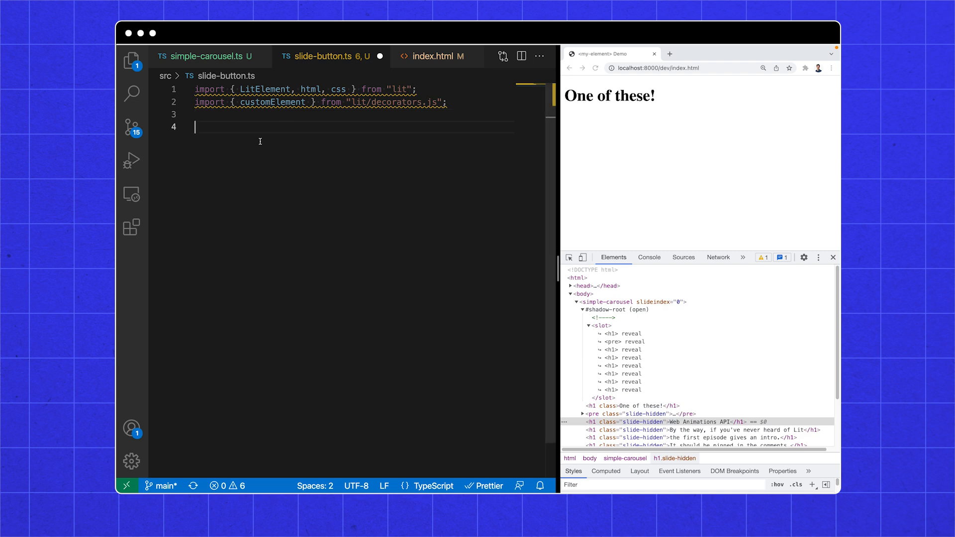
text(@customElement('slide-button'))
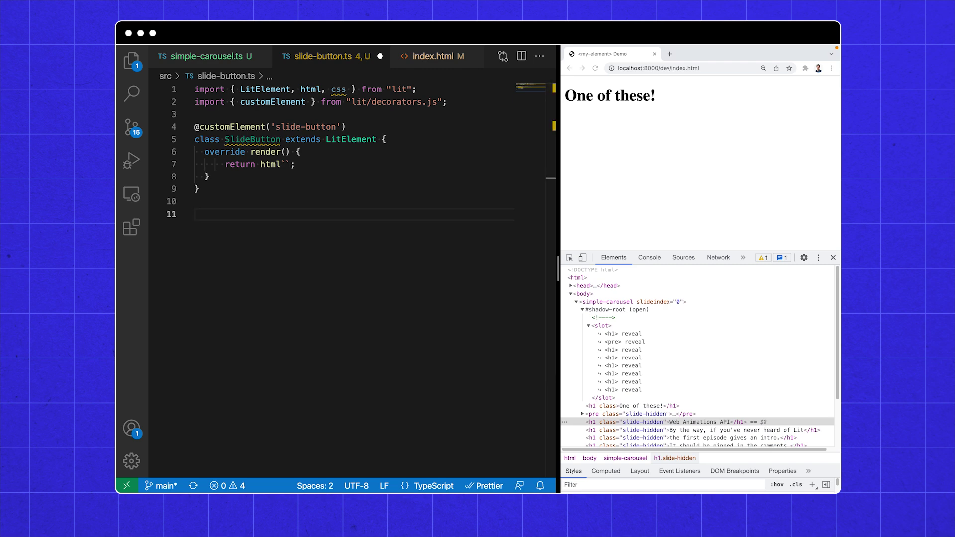
text(declare global {)
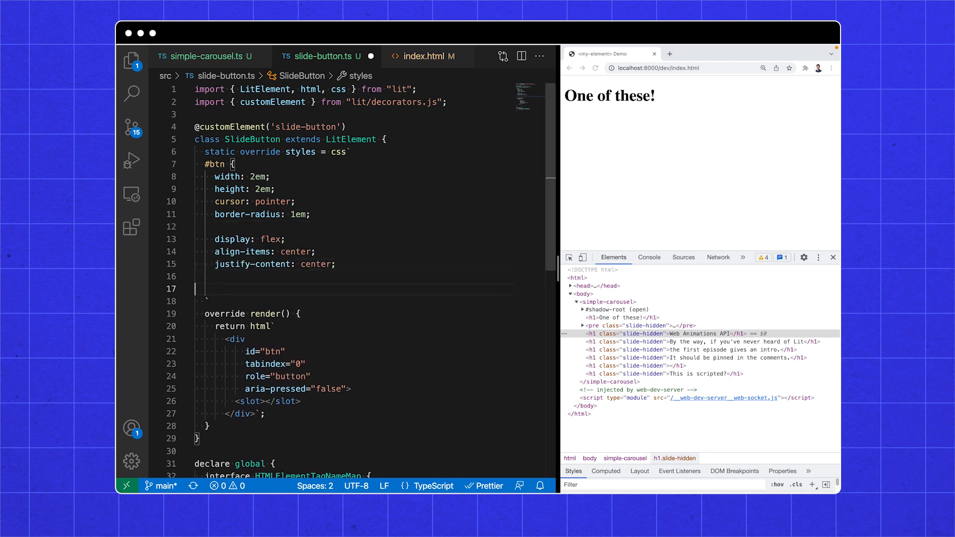
Add box-shadow var(--shadow, gray) to #btn and begin importing SlideButton into the carousel.
text(box-shadow: var(--shadow, gray) 0.2em 0.2em 0.4em,)
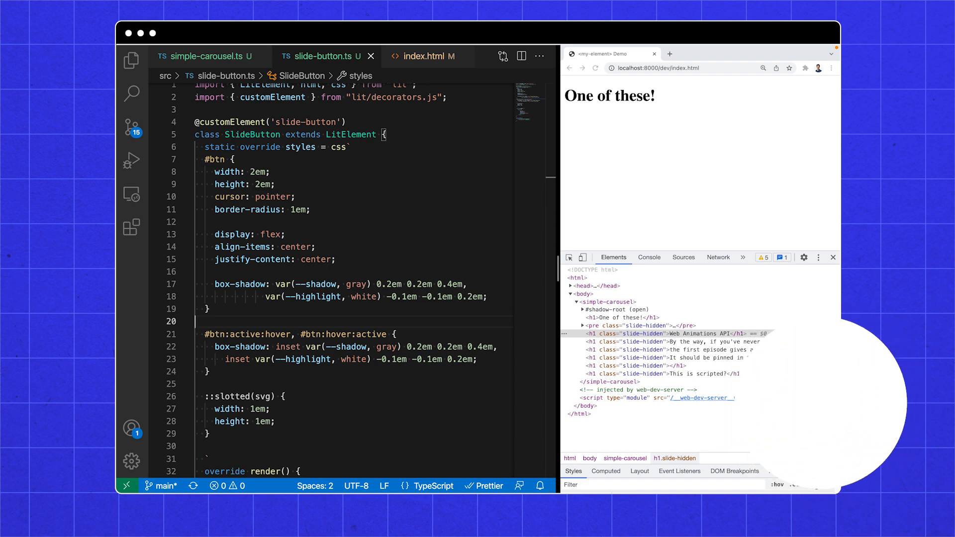
text(import './slide-button.js';)
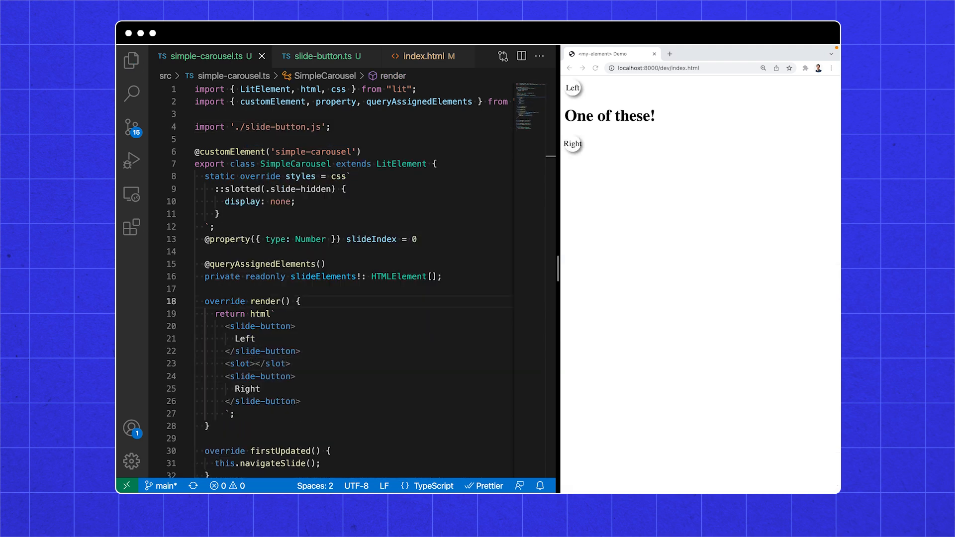
Bind the Left button to navigateToPrevSlide and the Right button to navigateToNextSlide, then add changeSlide(offset).
click(298, 327)
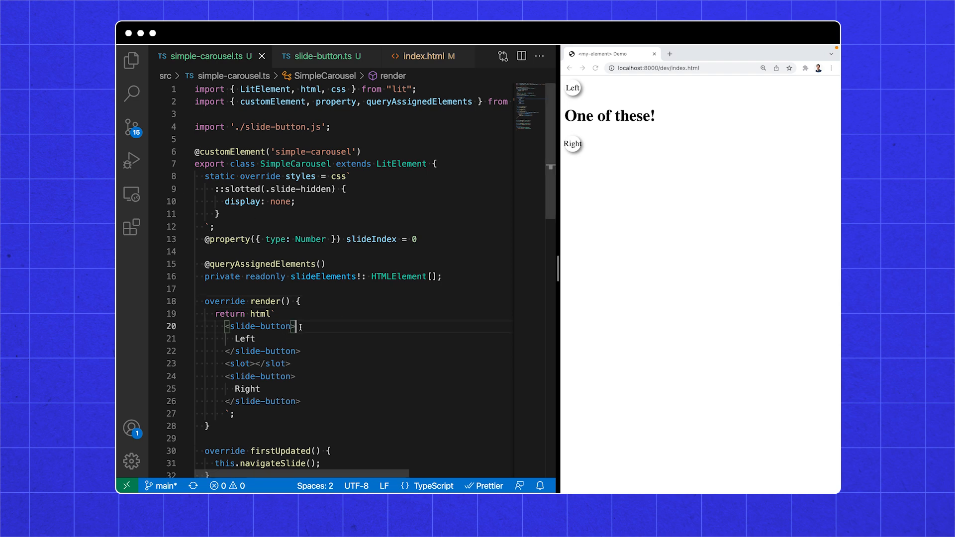
text(@click=${this.navigateToPrevSlide}>)
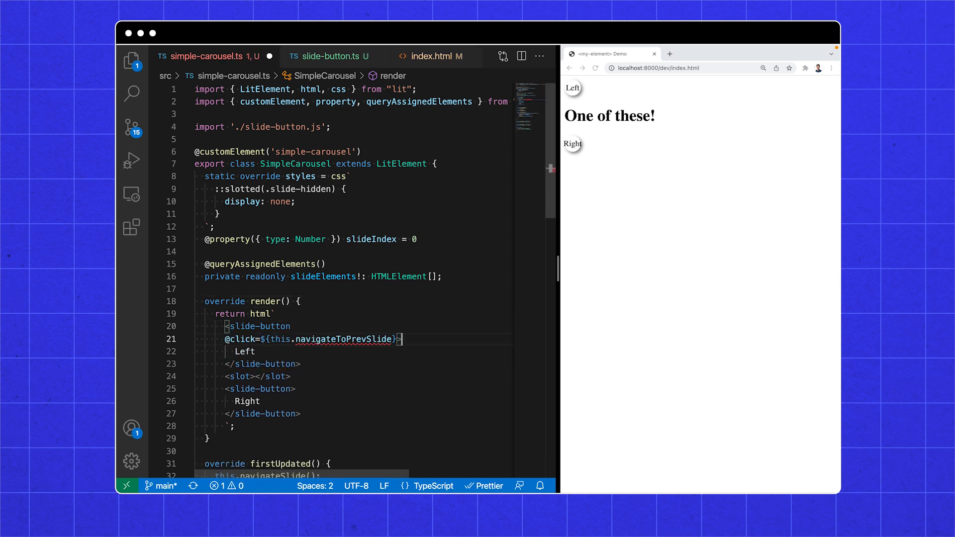
text(@click=${this.navigateToNextSlide}>)
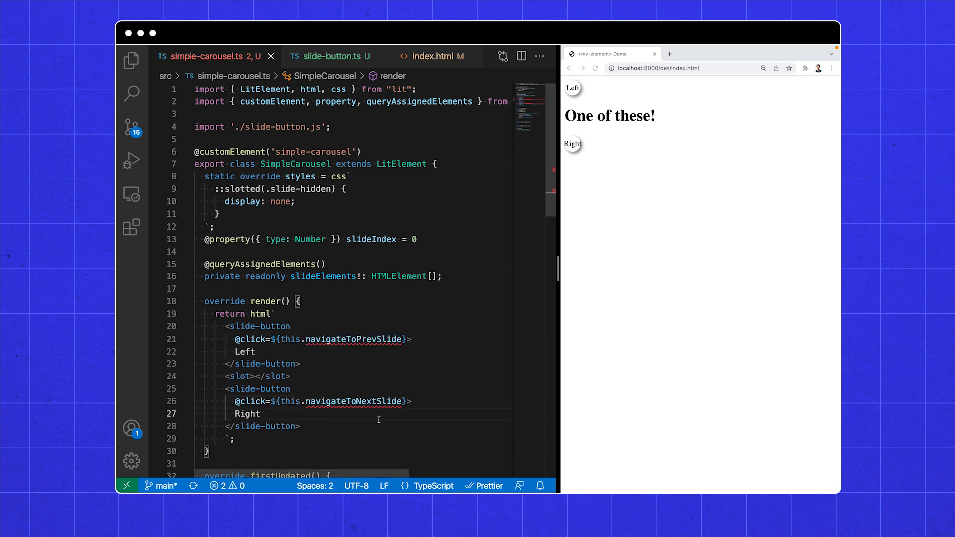
click(410, 401)
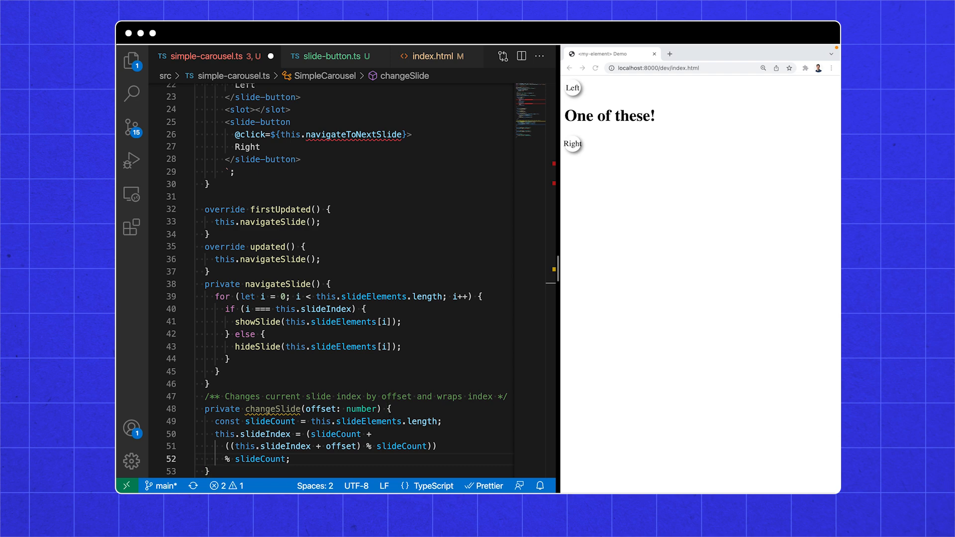
scroll(down, 3)
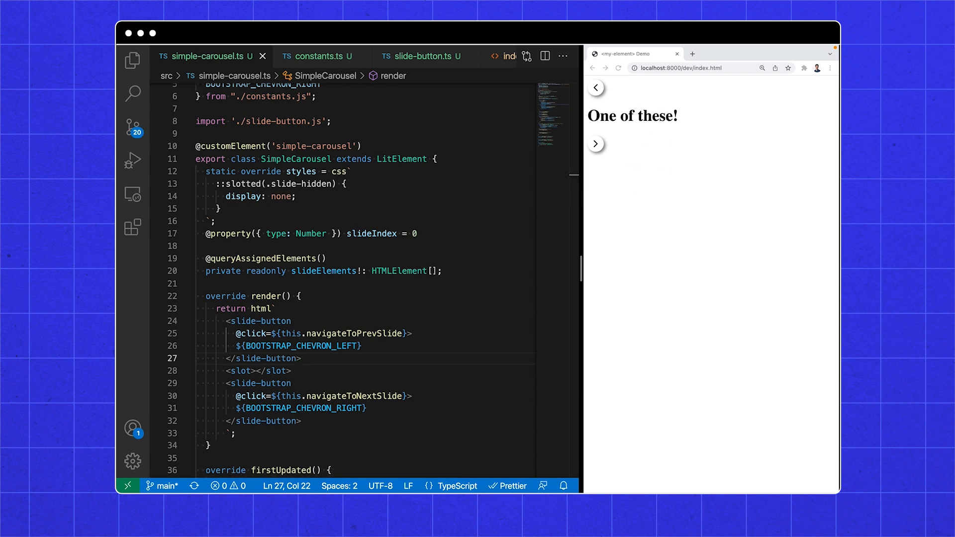
Wrap <slot> in <div id="container"> with stacked-slide and flex-row styles, then test the chevrons in Chrome.
key(Enter)
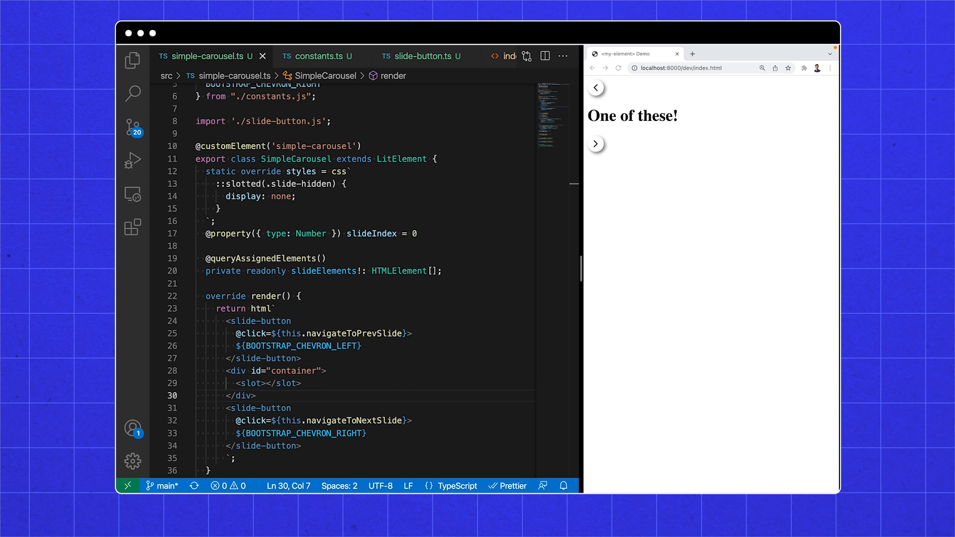
click(220, 209)
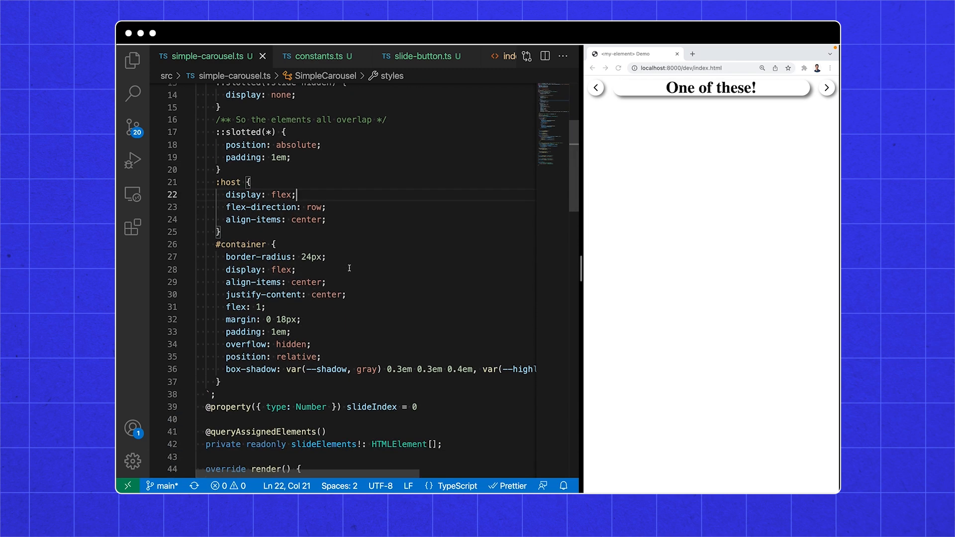
mouse_move(416, 280)
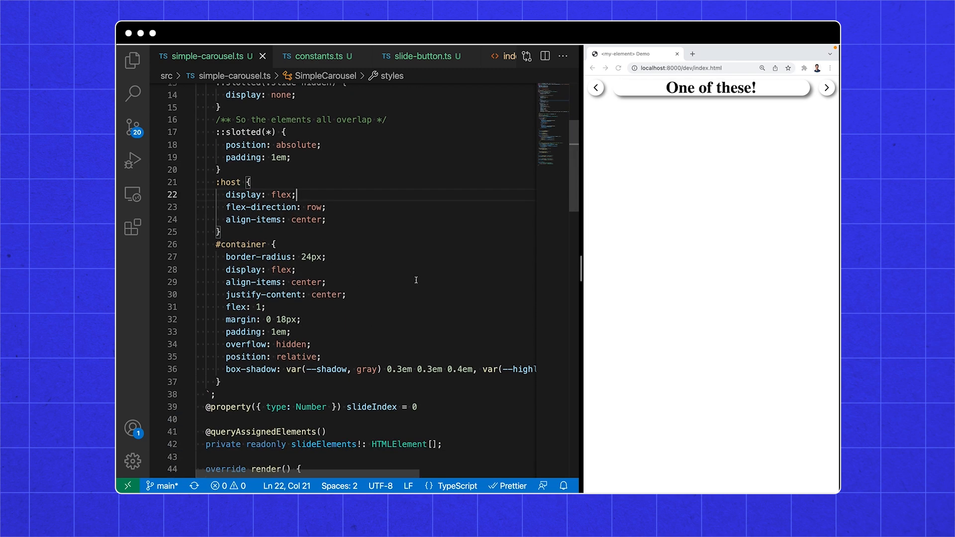
mouse_move(344, 317)
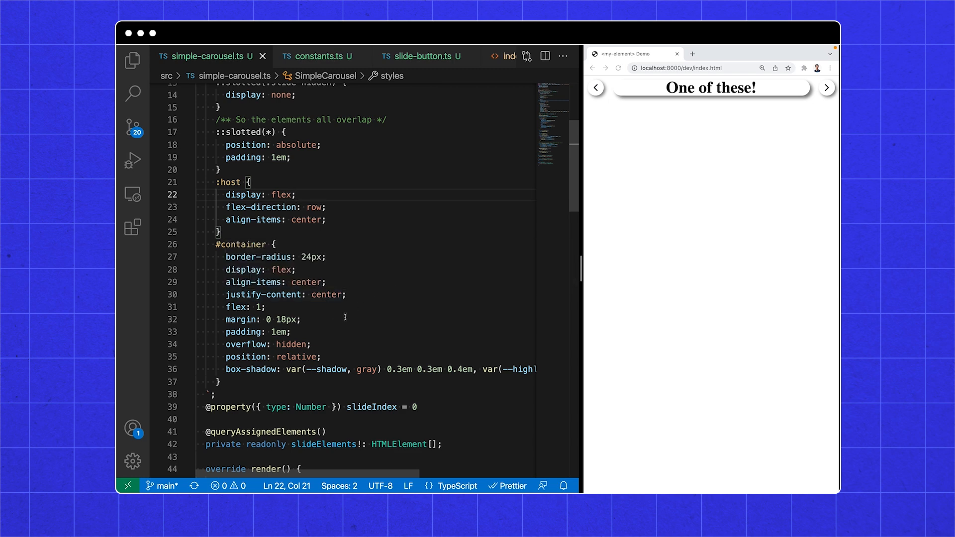
mouse_move(370, 359)
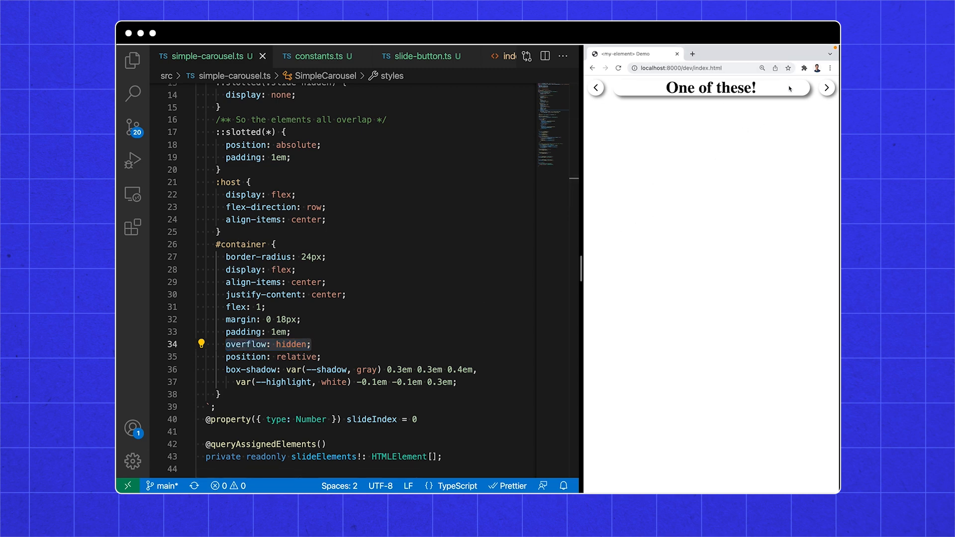
click(826, 88)
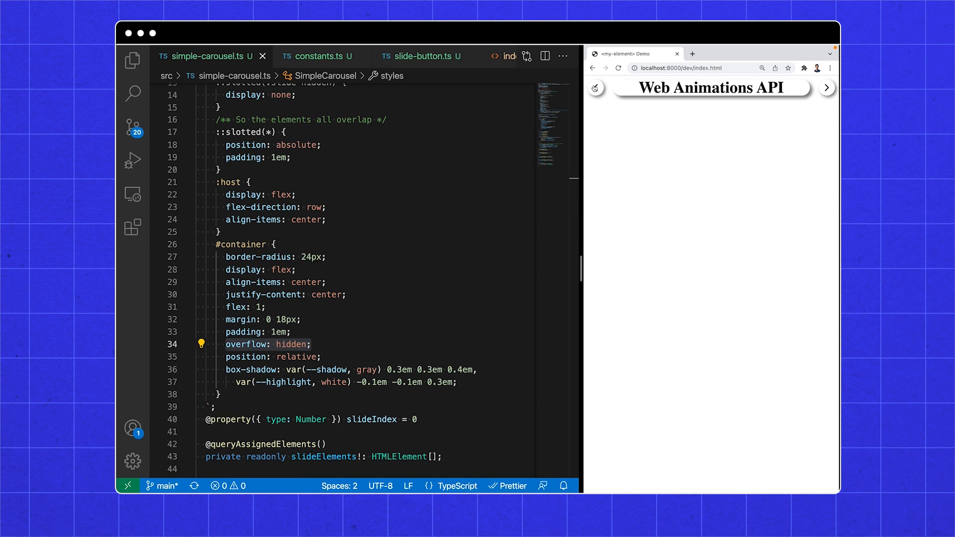
click(826, 88)
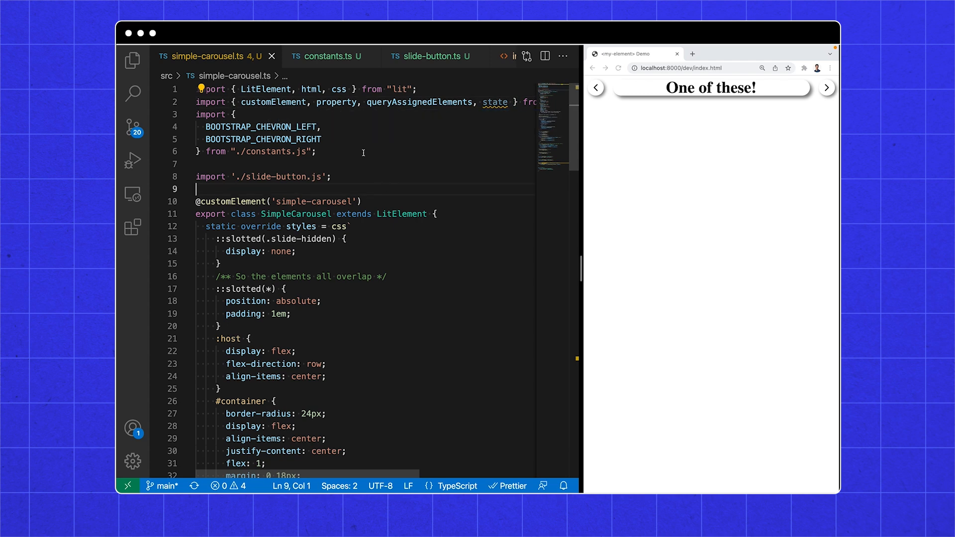
Import styleMap from lit/directives/style-map.js and set style="${styleMap(containerStyles)}" on the #container div.
text(import { styleMap } from "lit/directives/style-map.js";)
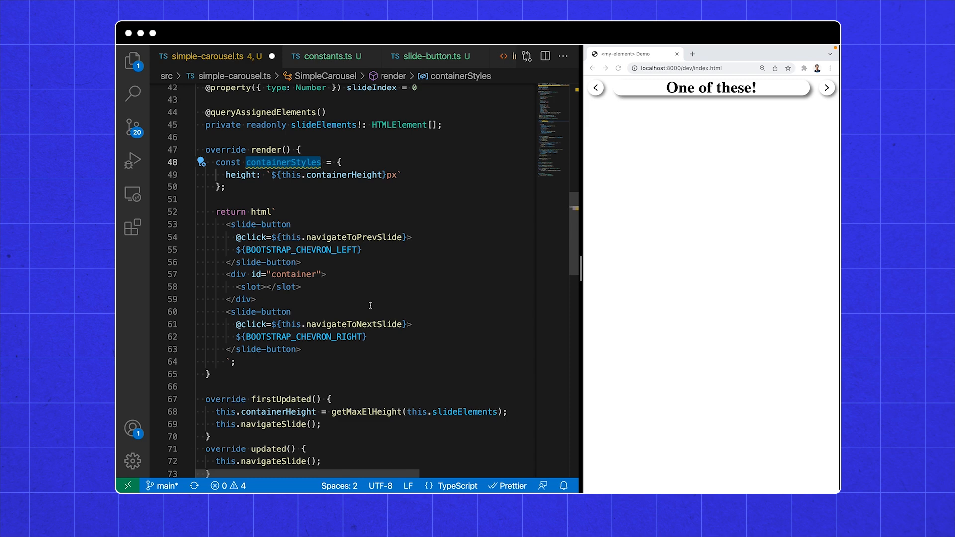
key(Enter)
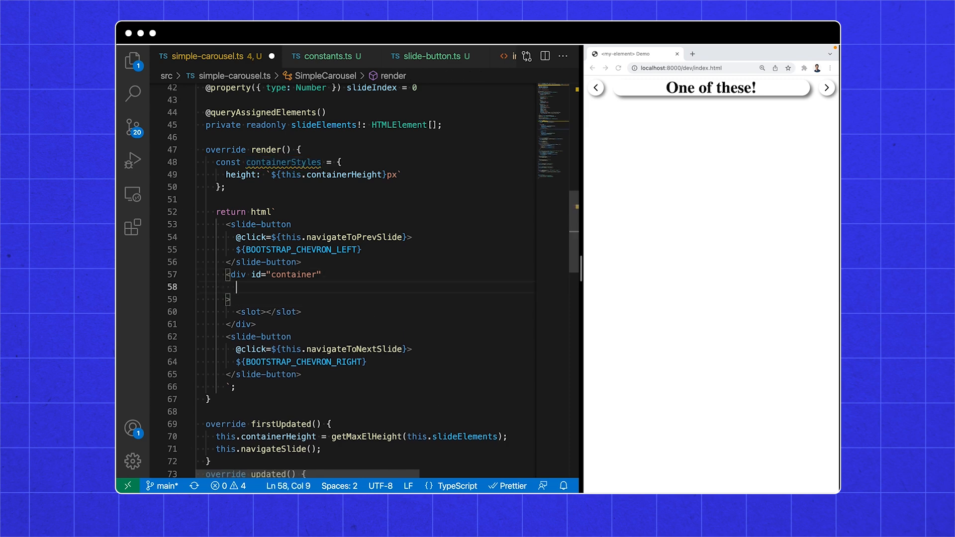
text(style="${styleMap(containerStyles)}")
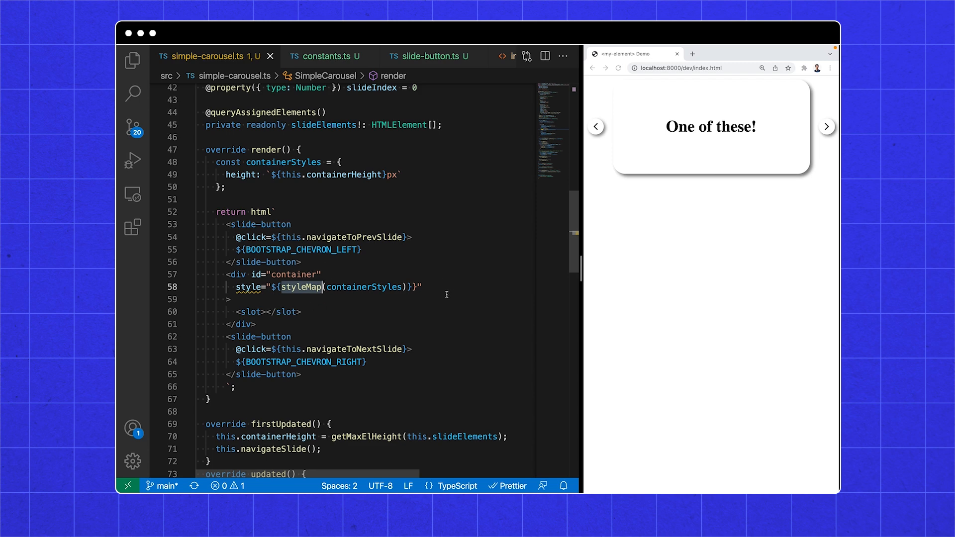
mouse_move(440, 297)
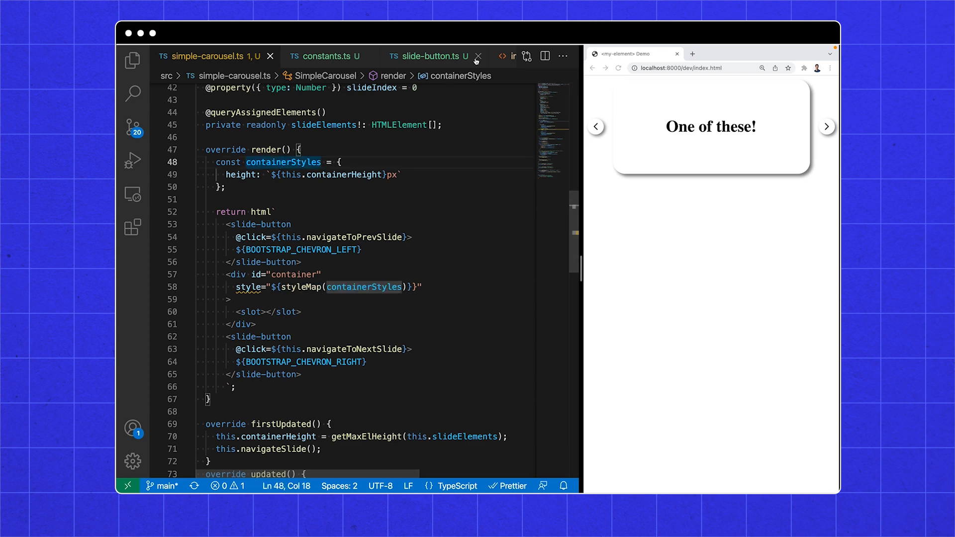
click(268, 55)
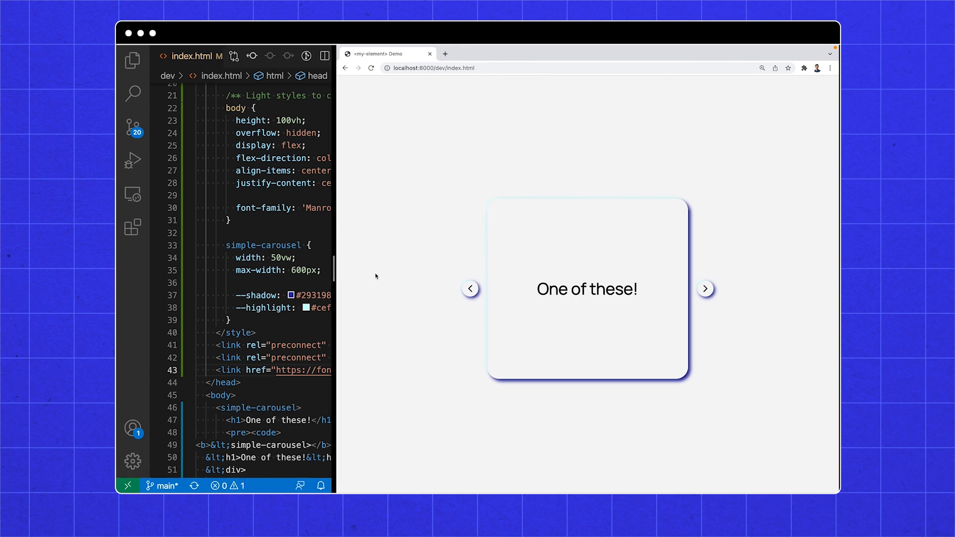
mouse_move(589, 374)
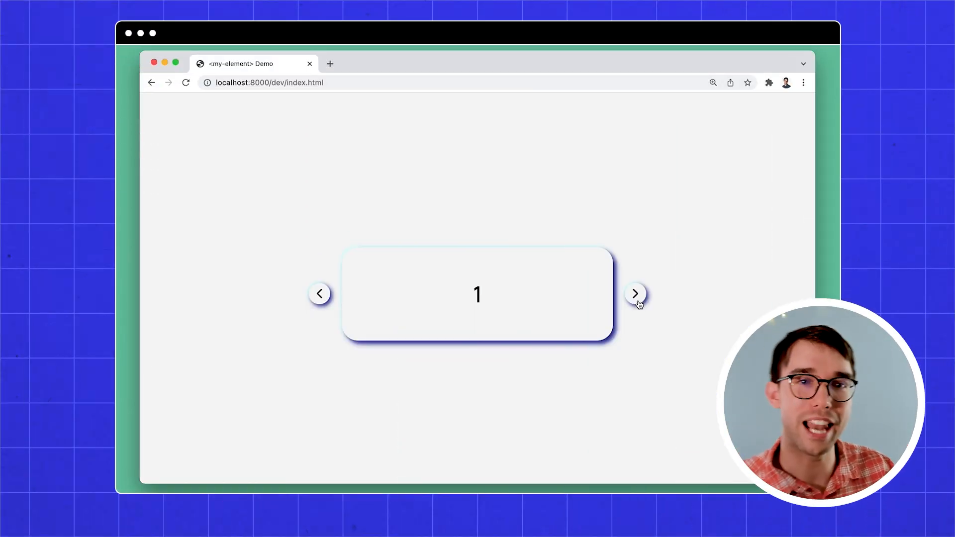
Advance the demo carousel with the right chevron three times, from slide 1 to slide 3.
click(636, 293)
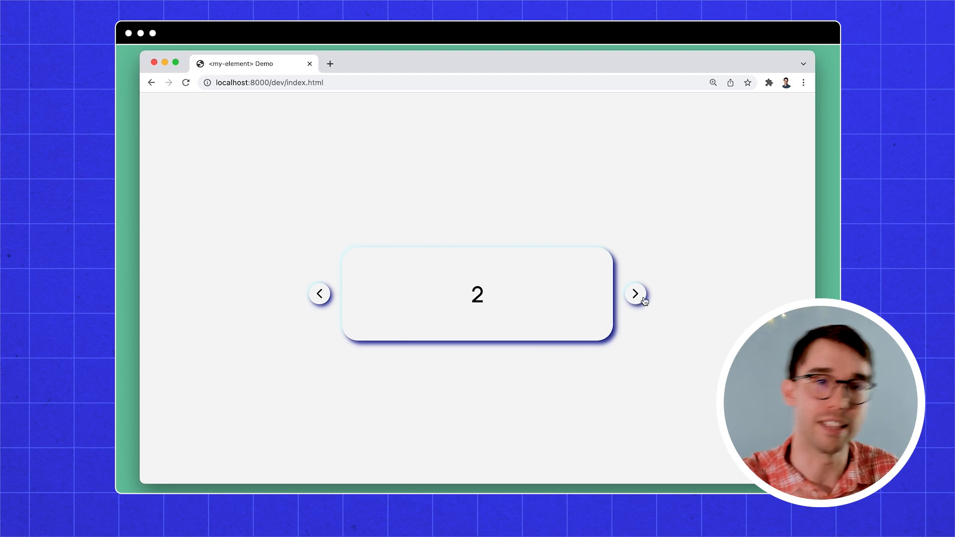
click(636, 293)
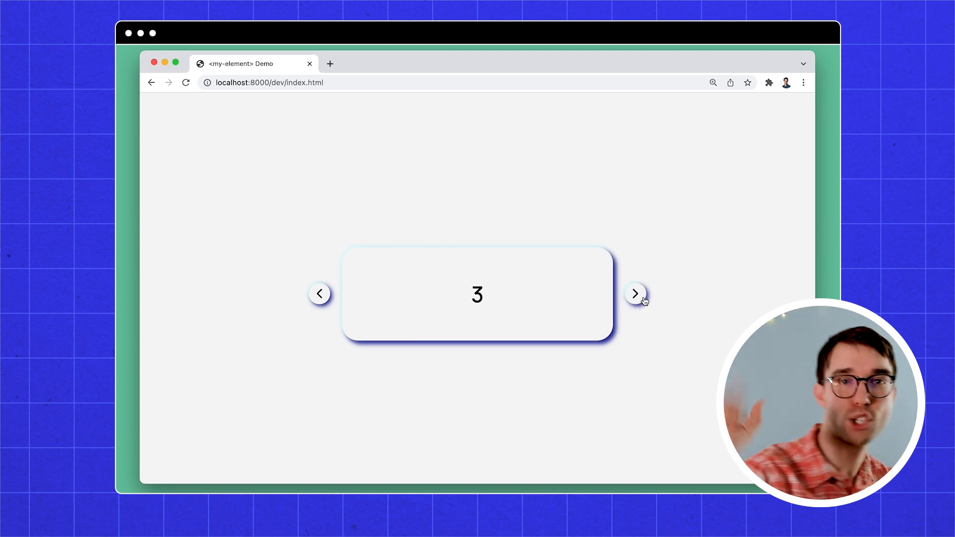
click(635, 293)
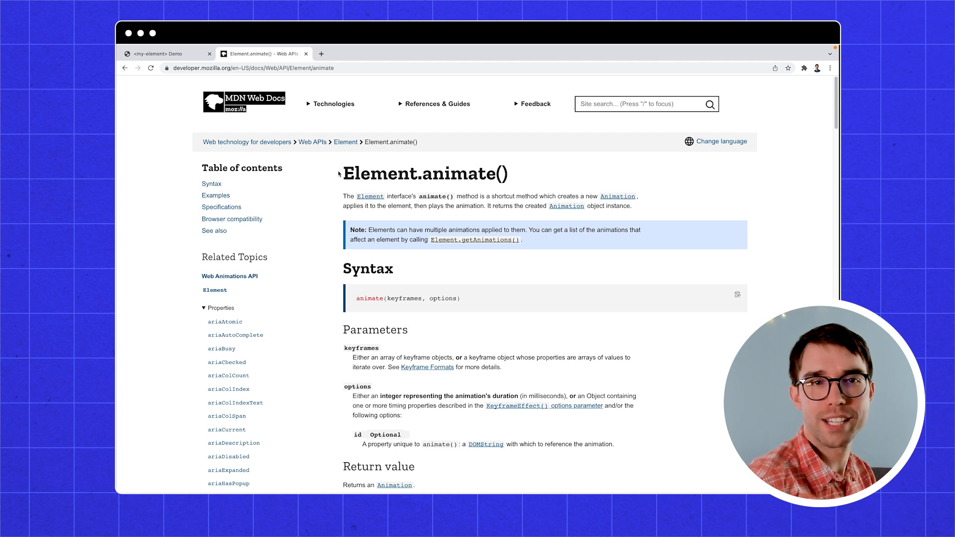
mouse_move(542, 186)
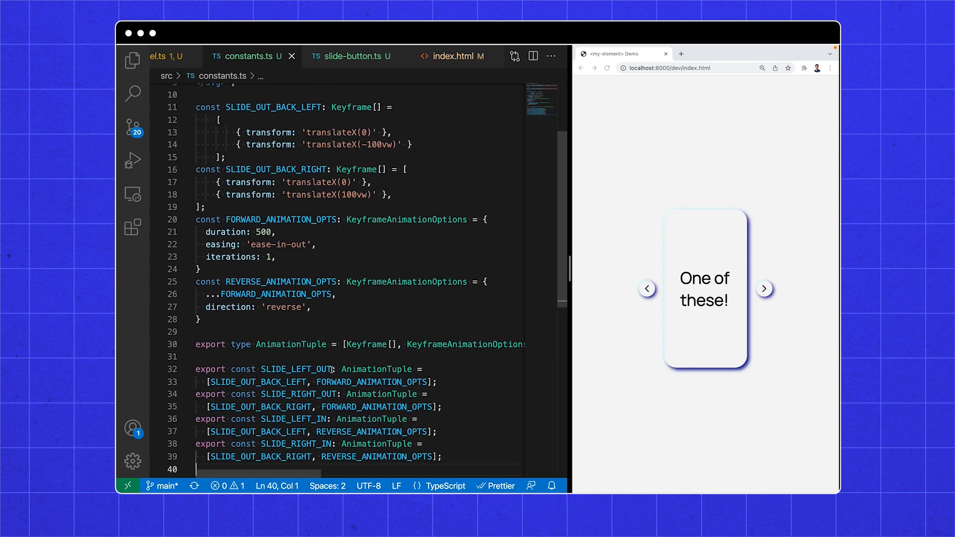
Select the SLIDE_LEFT_OUT constant name while defining the exported slide in/out animation tuples.
double_click(372, 382)
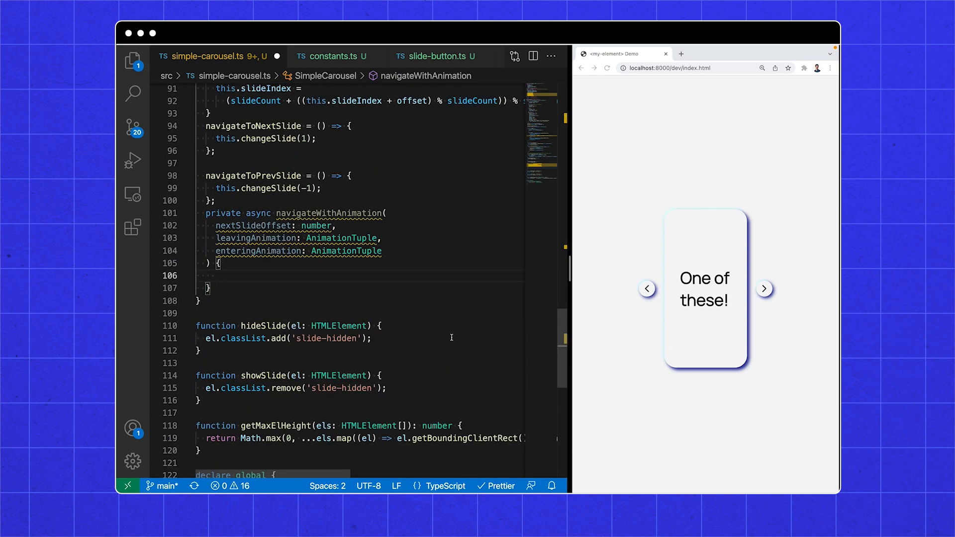
Write the navigateWithAnimation body starting with const elLeaving = this.slideElements[this.slideIndex] and a wait-for-animations comment.
text(const elLeaving = this.slideElements[this.slideIndex];)
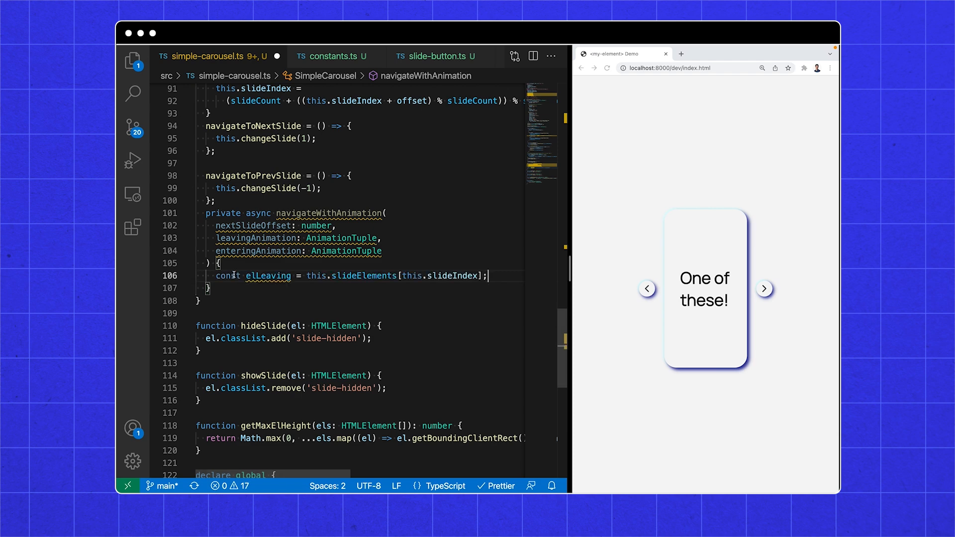
key(Enter)
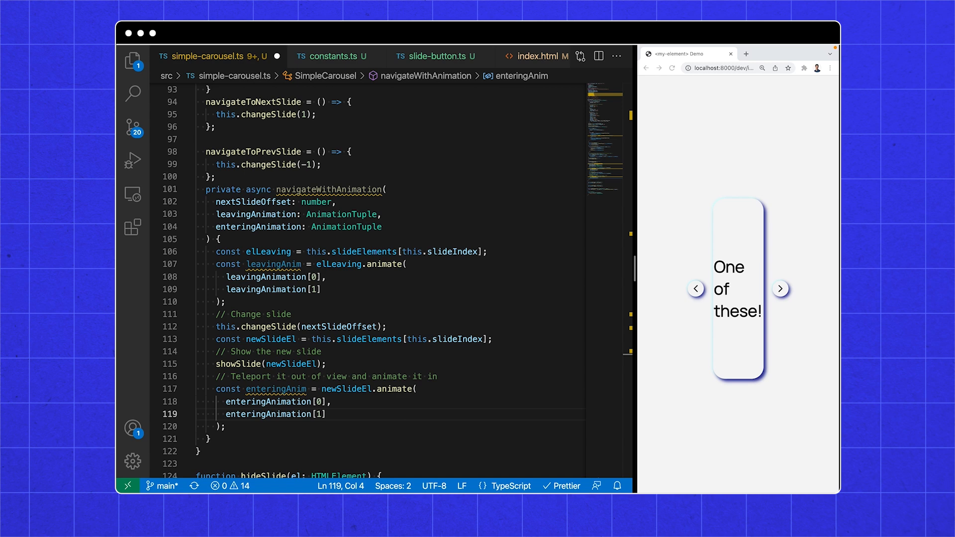
text(// Wait for animations)
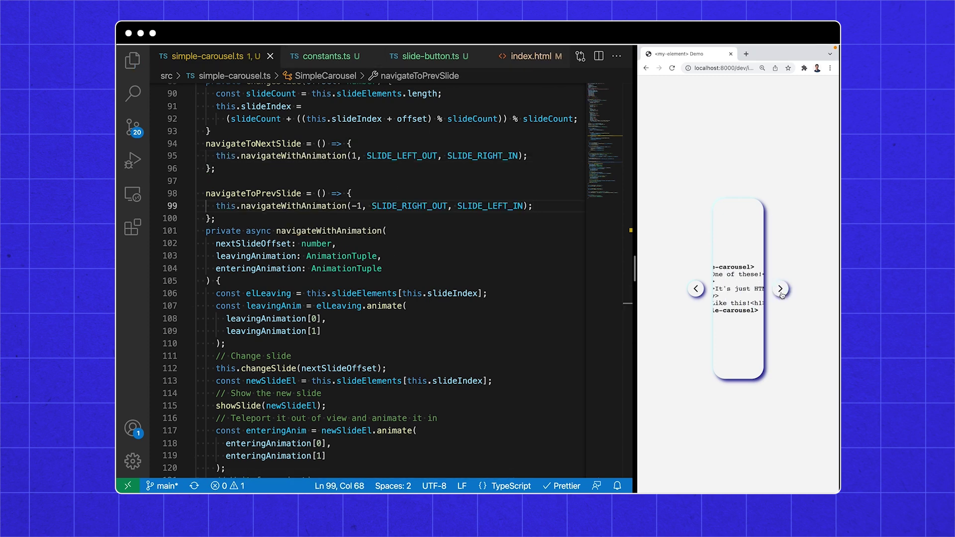
Advance the carousel in the browser to watch the new slide animation play.
click(780, 288)
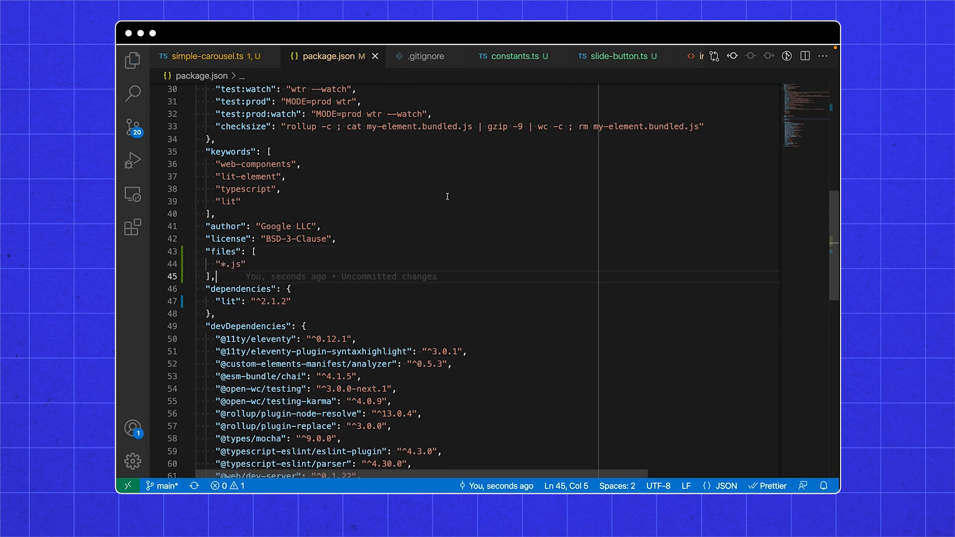
Switch to package.json to add the "files": ["*.js"] entry.
click(427, 56)
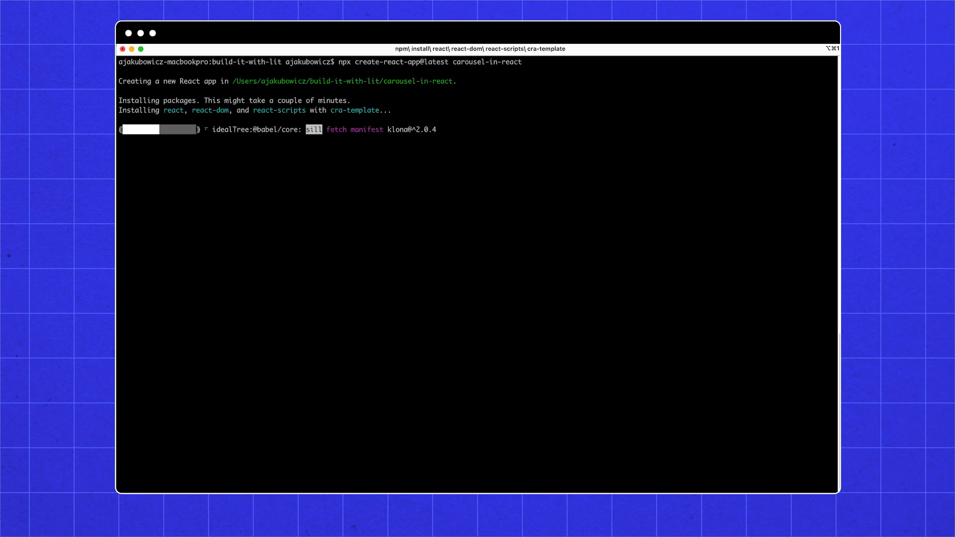
Run cd carousel-in-react and npm install github:lit/video-series-samples in the terminal.
text(cd carousel-in-react)
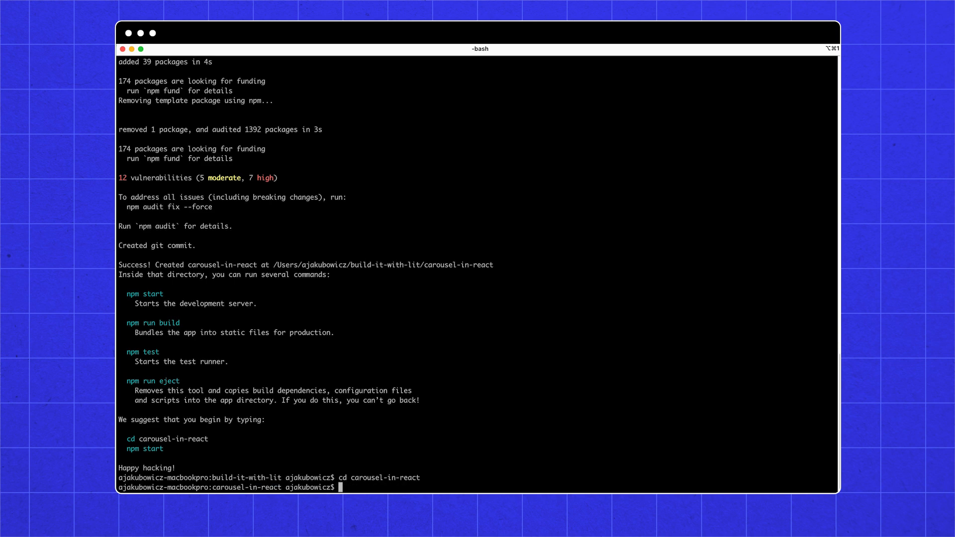
text(npm install github:l)
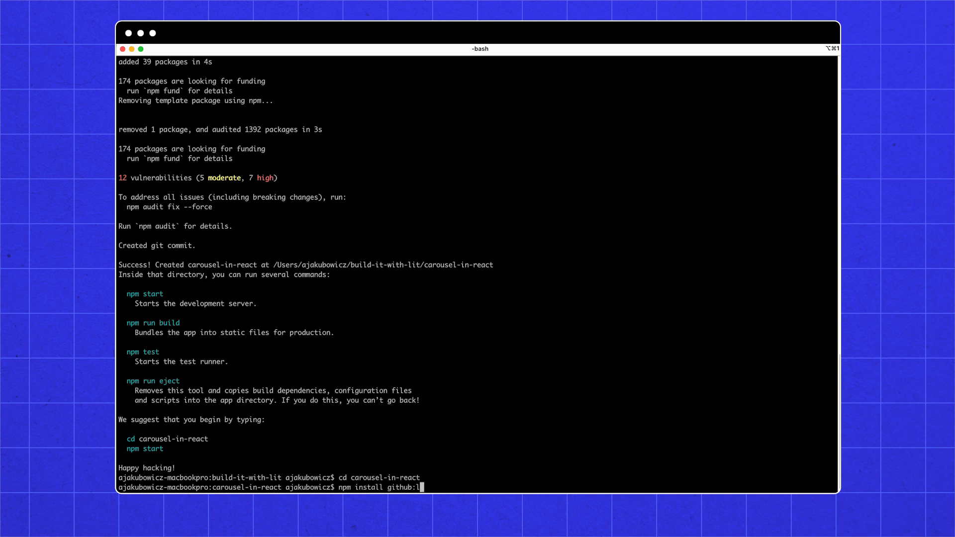
text(it/video-ser)
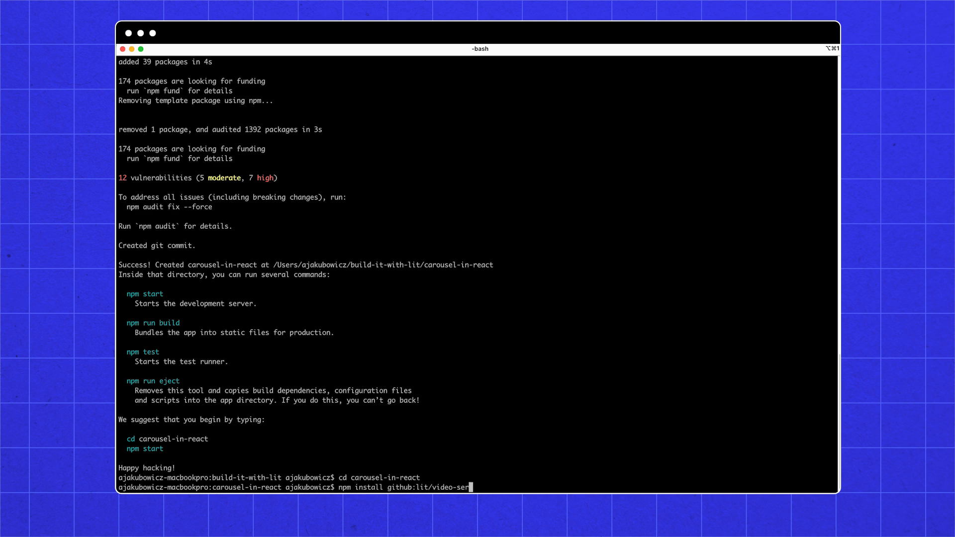
text(ies-samples)
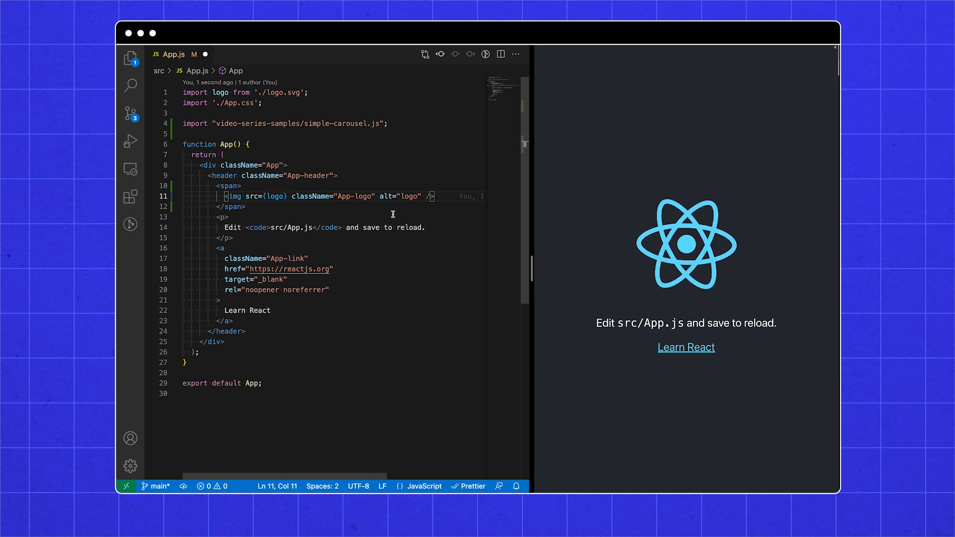
mouse_move(432, 255)
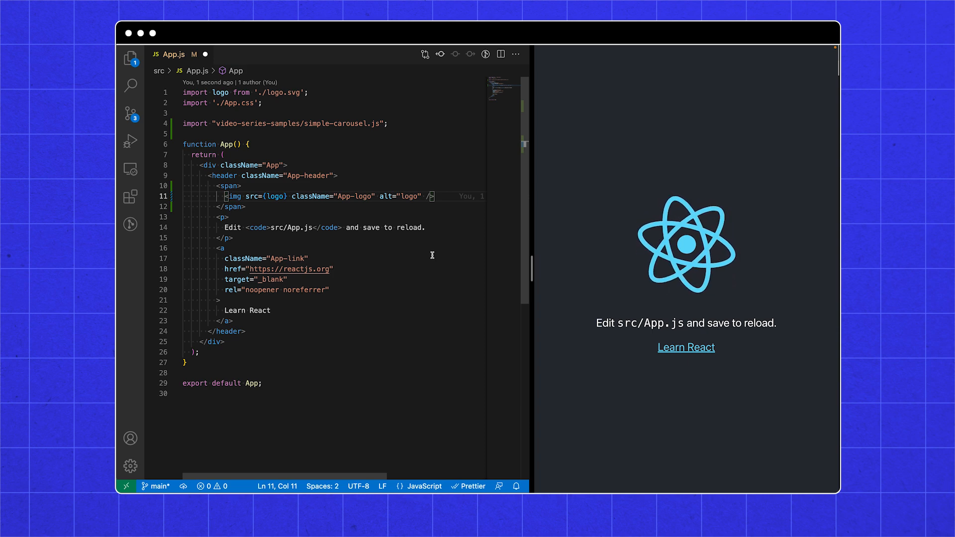
mouse_move(306, 180)
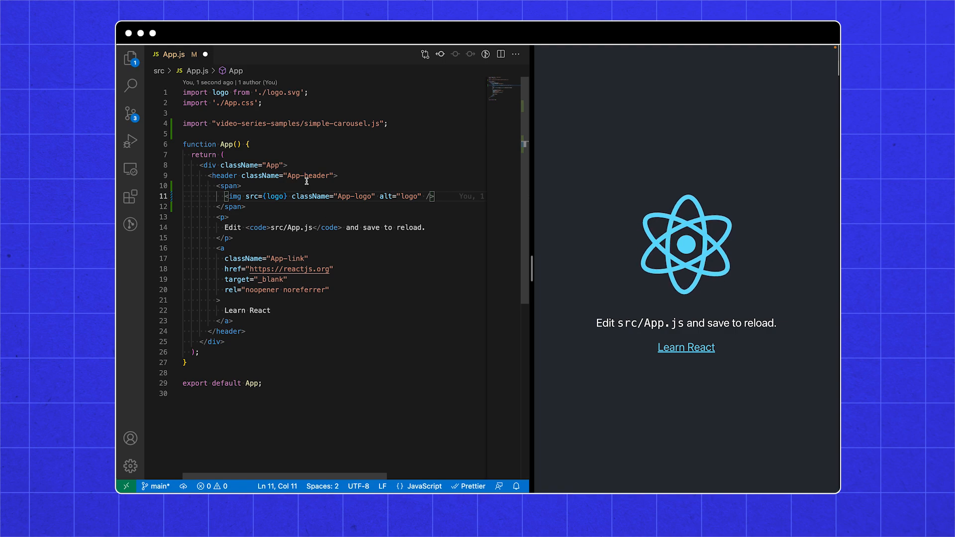
Add the <simple-carousel> element above the span in the App.js header.
text(simpl)
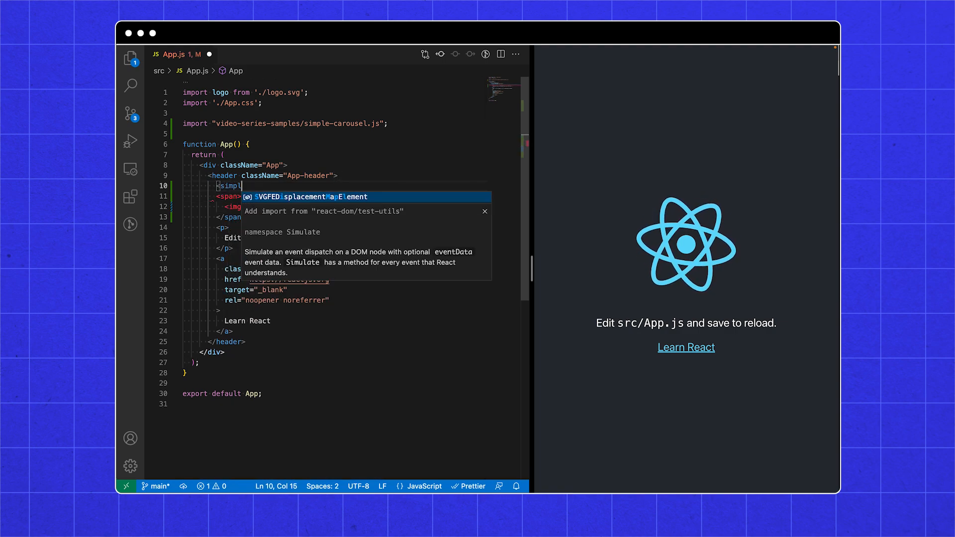
text(simple-carousel>)
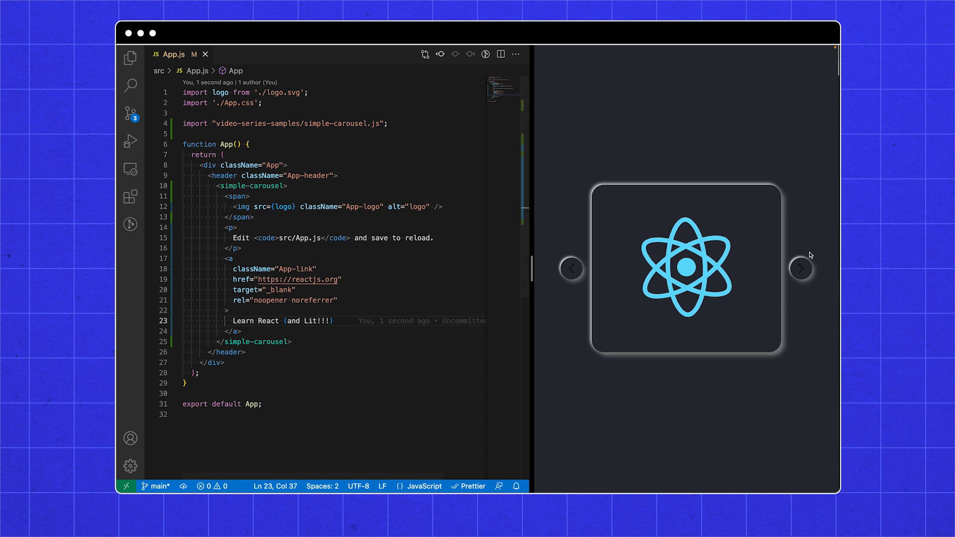
Cycle the preview carousel through the link, logo and next slides, then step back one slide.
click(801, 270)
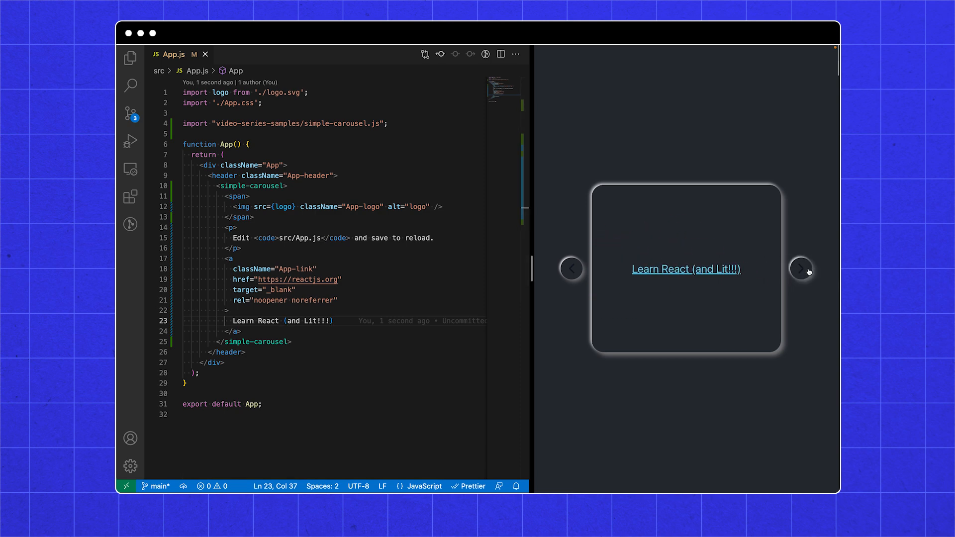
click(801, 269)
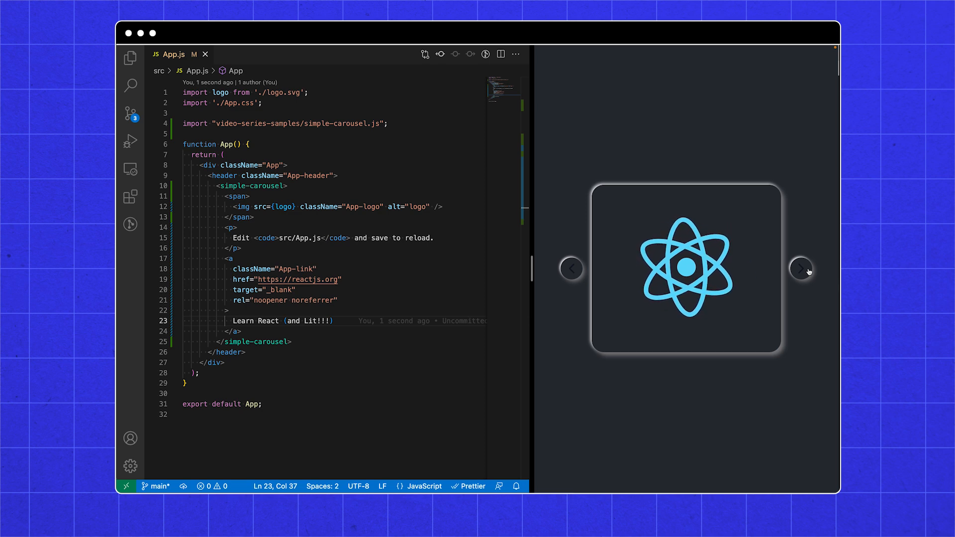
click(800, 270)
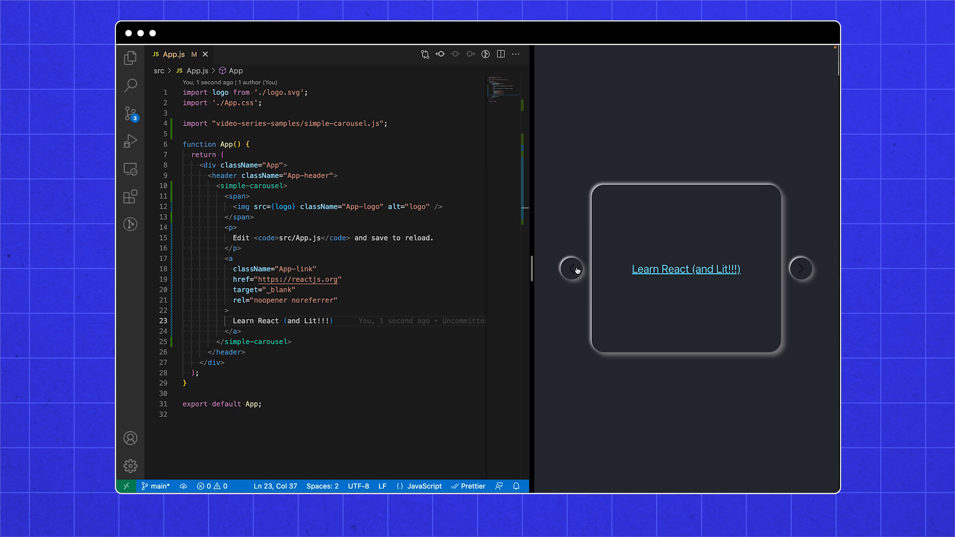
click(572, 269)
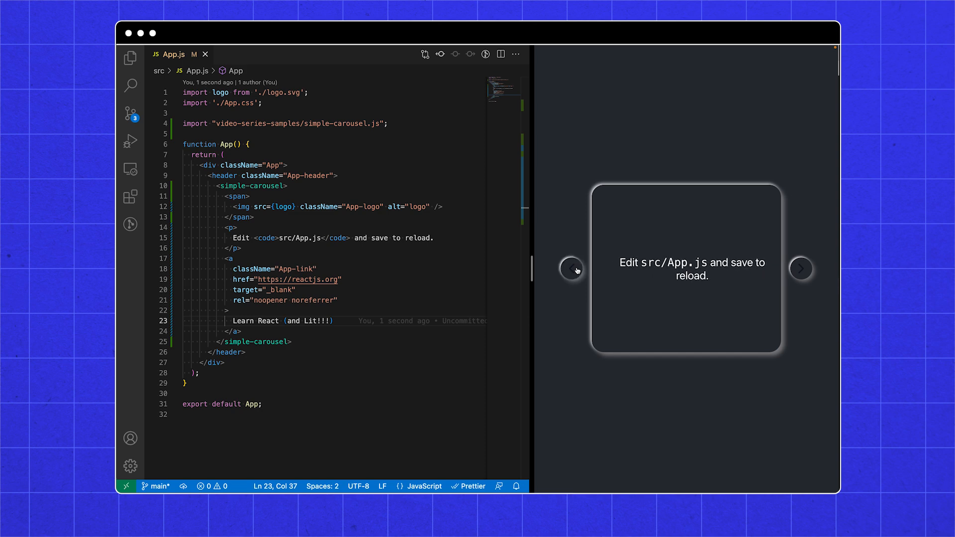